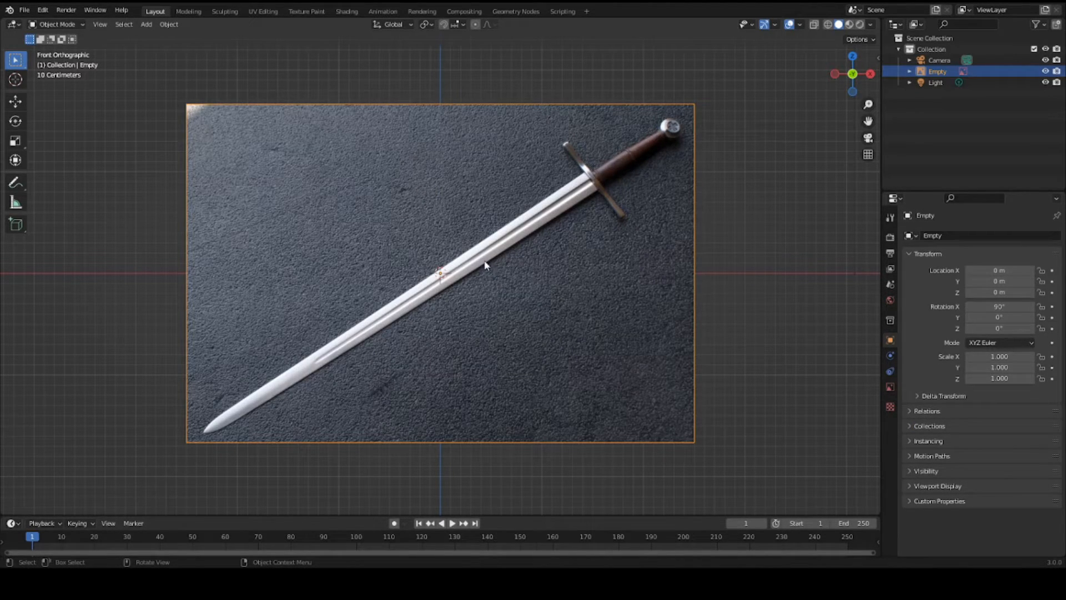
mouse_move(486, 271)
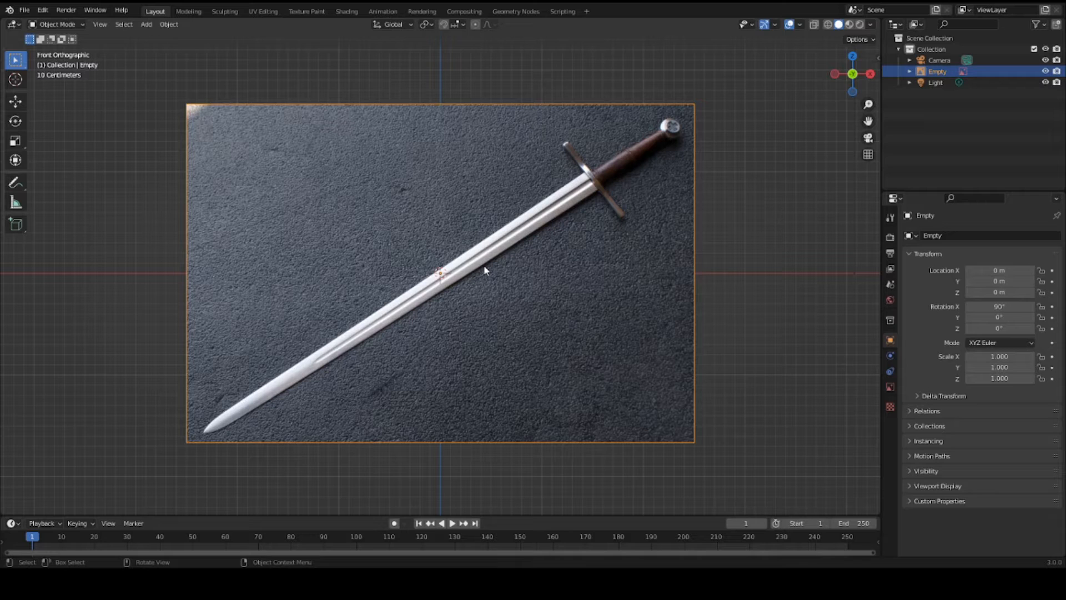
mouse_move(537, 278)
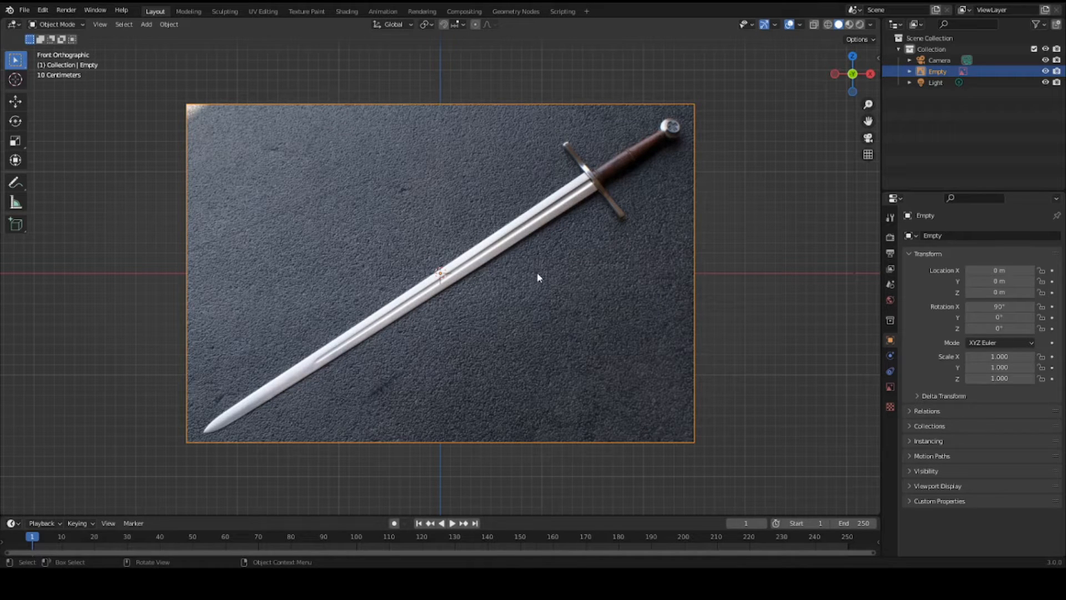
mouse_move(534, 280)
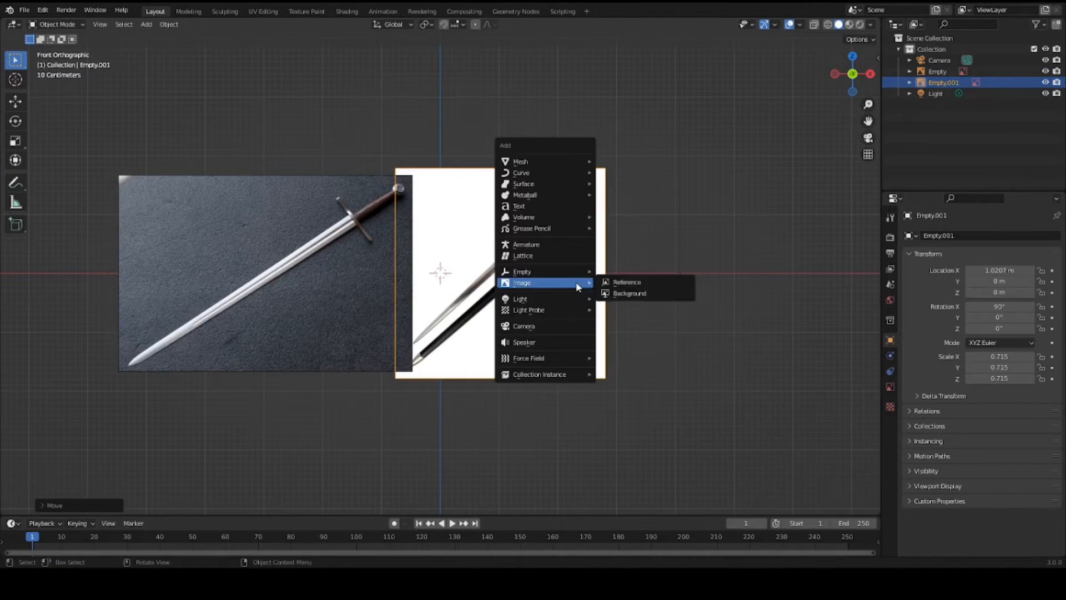
Step: Load another sword reference photo and move it beside the first one
click(625, 281)
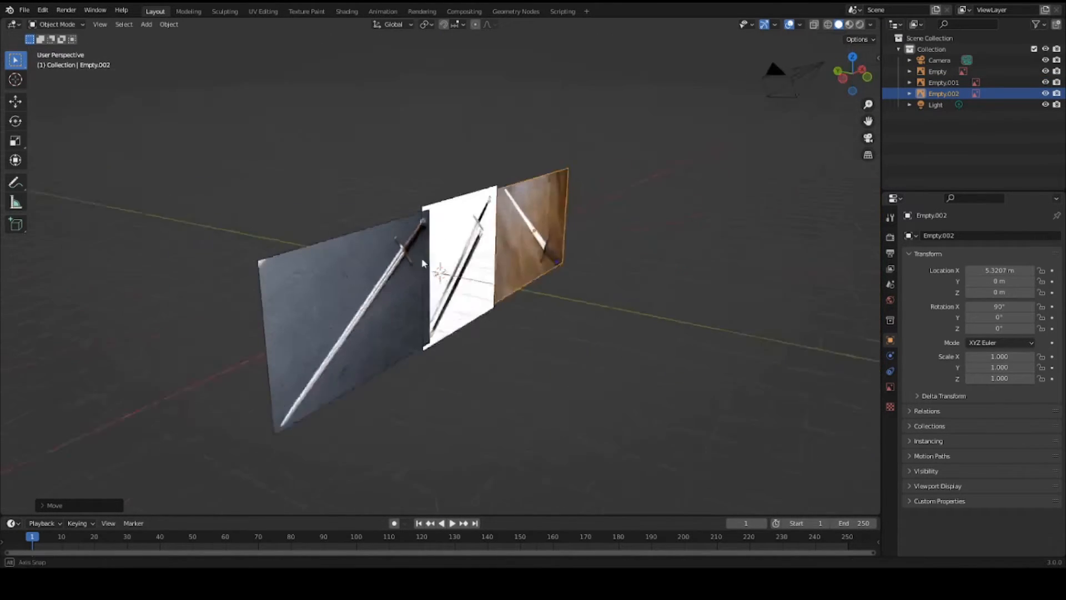
key(g)
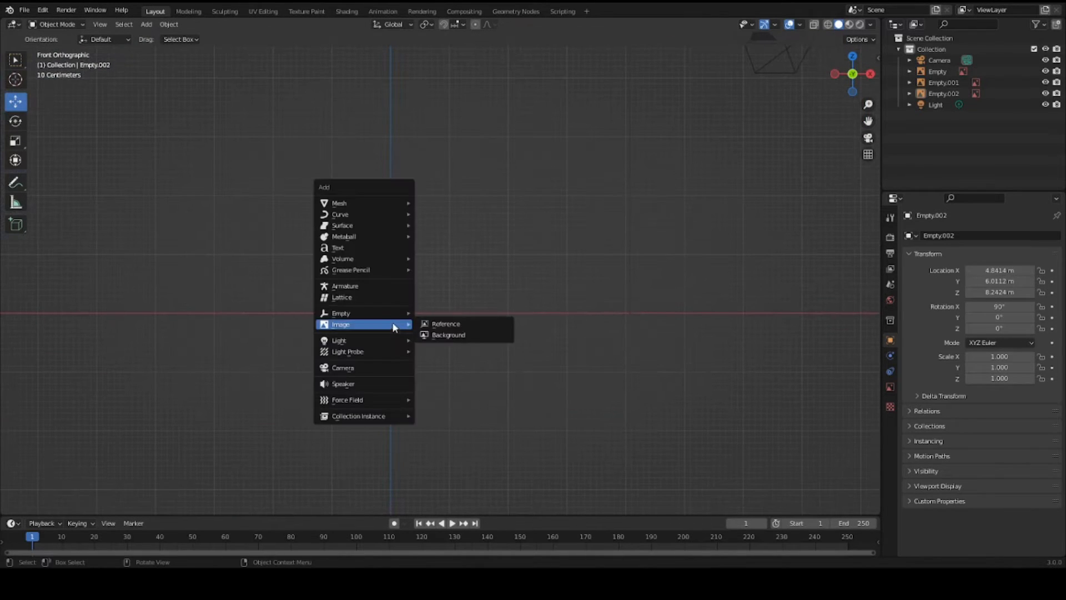
mouse_move(338, 202)
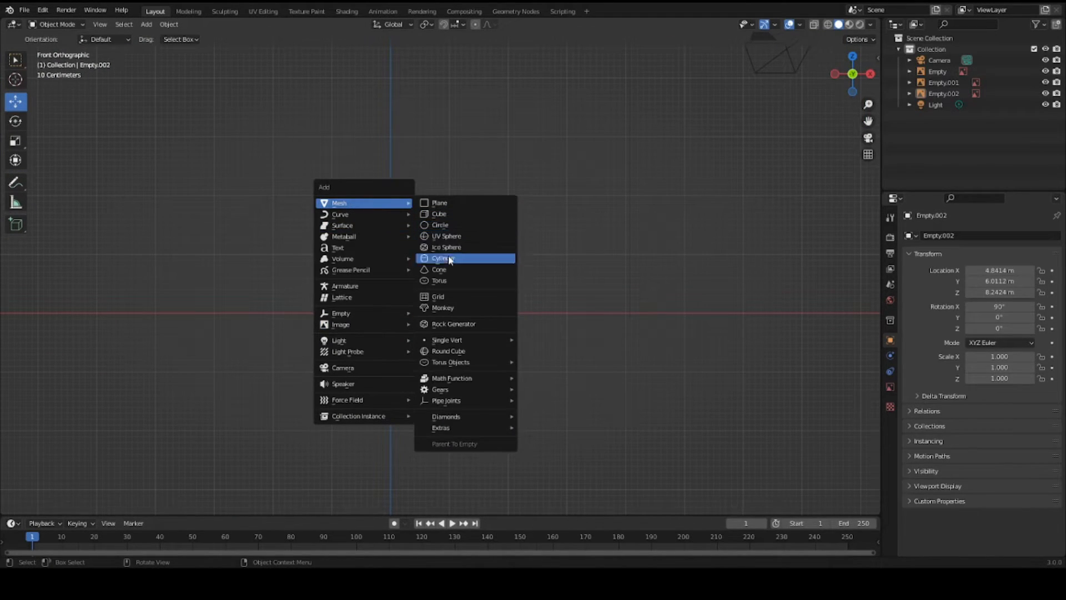
Step: Add a cylinder, stretch it tall and narrow its bottom loop into a tapered grip
click(441, 258)
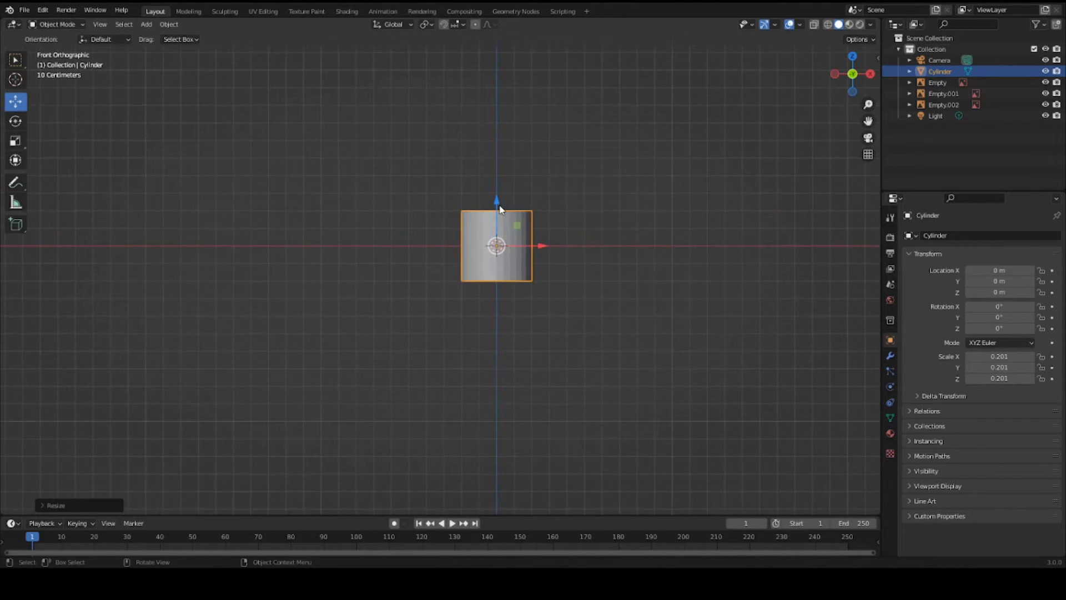
drag(496, 204, 496, 77)
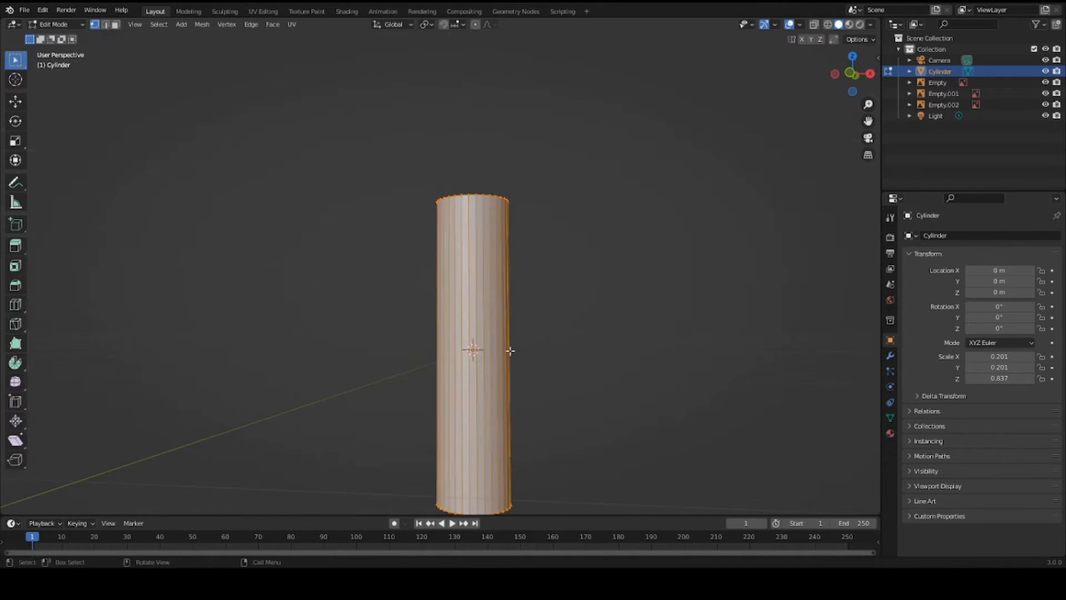
drag(476, 340, 503, 373)
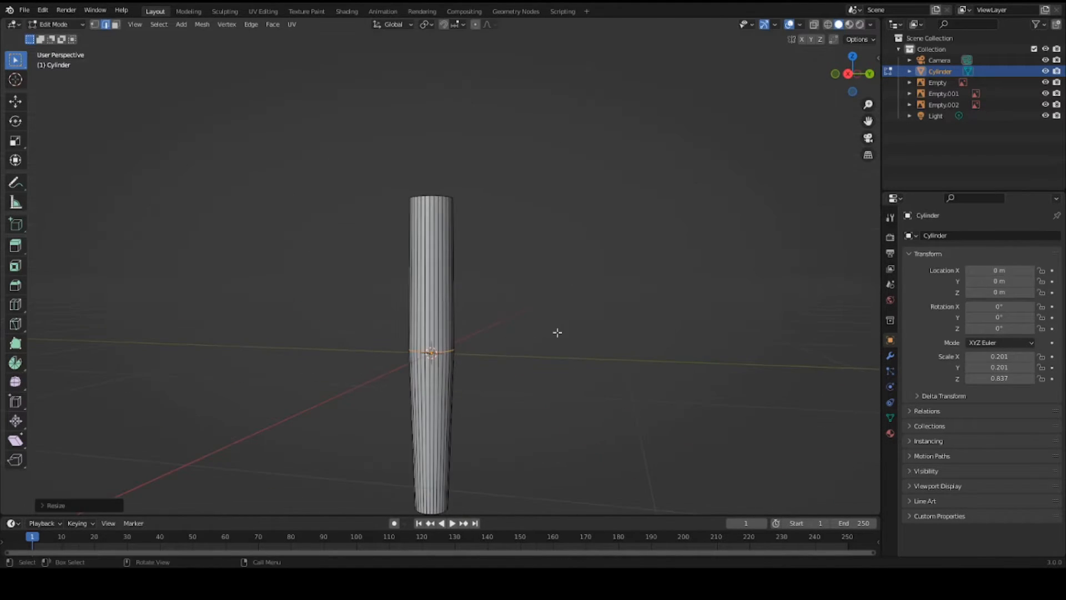
key(Tab)
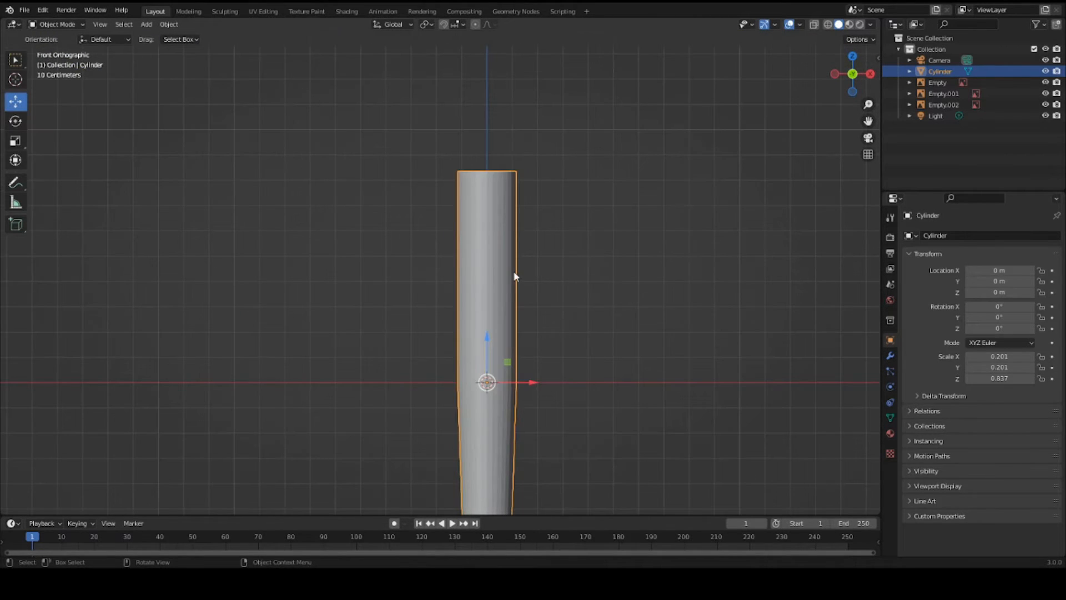
key(Tab)
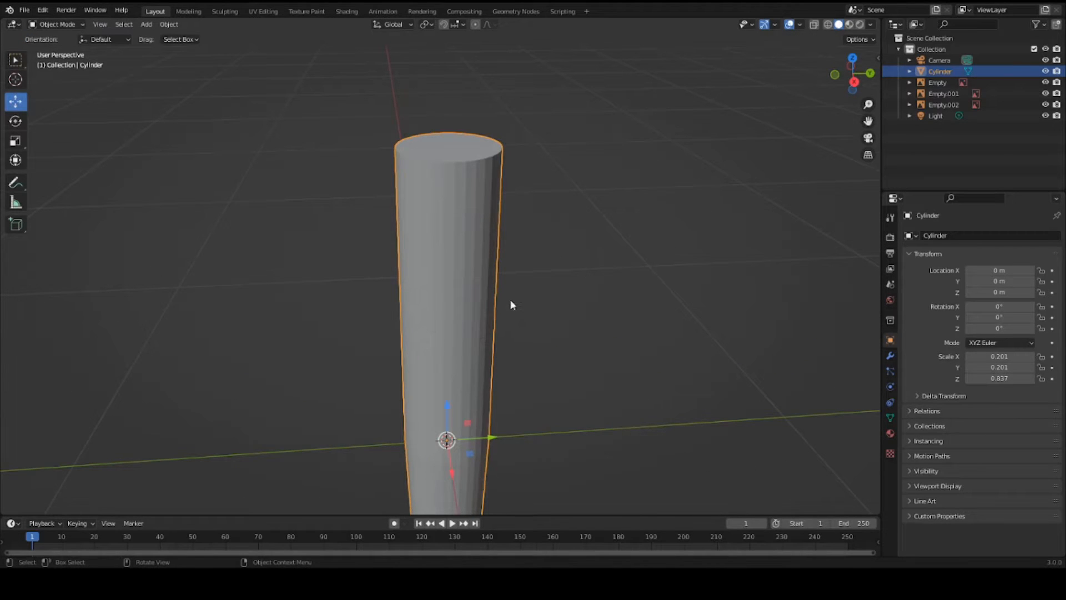
Step: Flatten the grip thinner front to back by scaling it on Y
drag(509, 307, 598, 378)
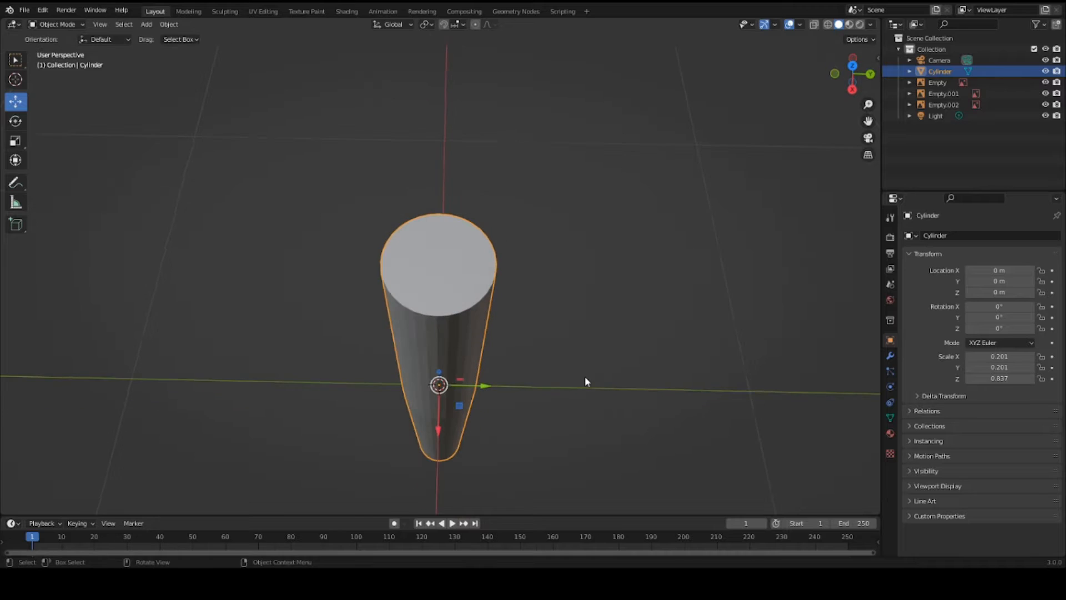
key(s)
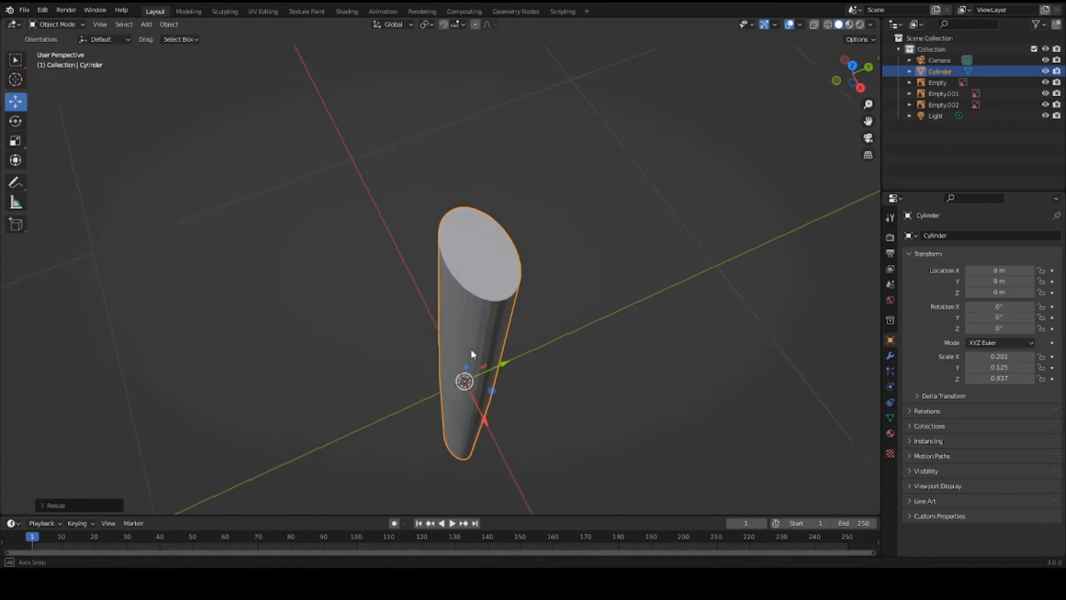
drag(473, 353, 595, 366)
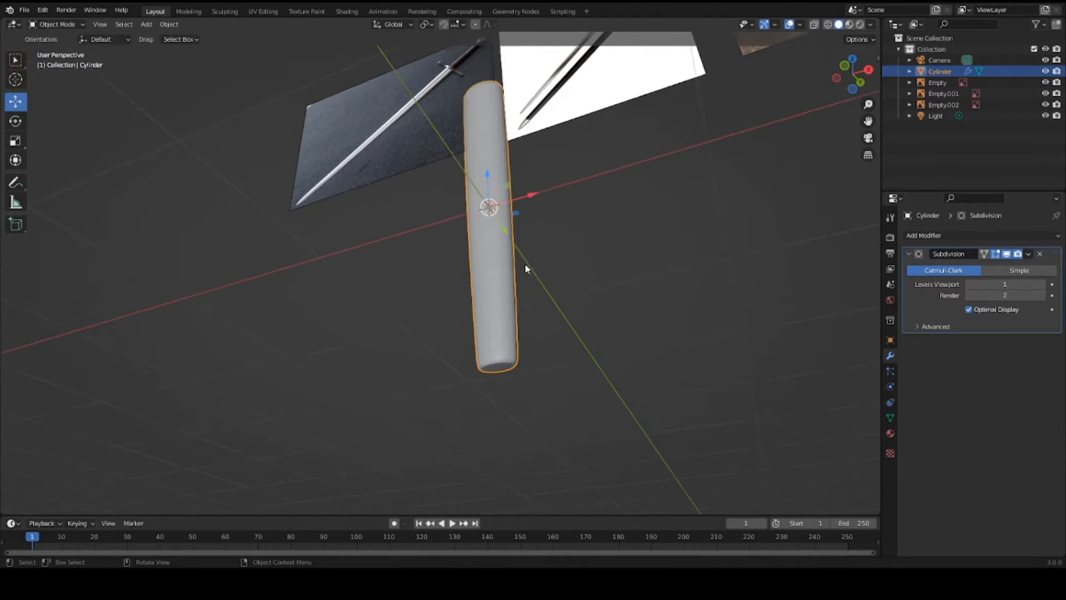
Step: Add supporting edge loops near the grip's end caps so they stay crisp under subdivision
key(Tab)
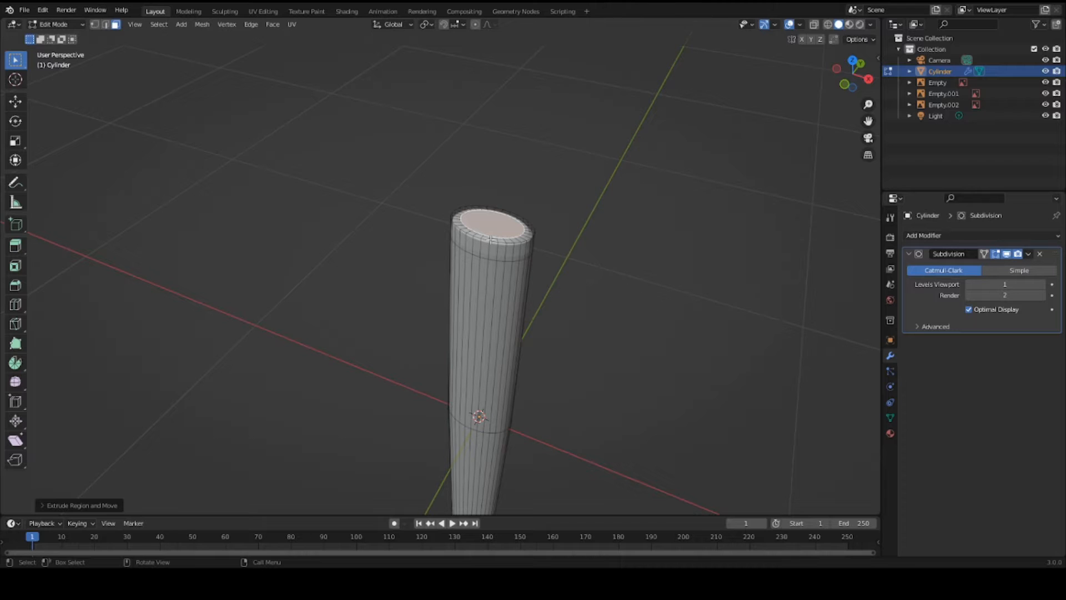
key(Tab)
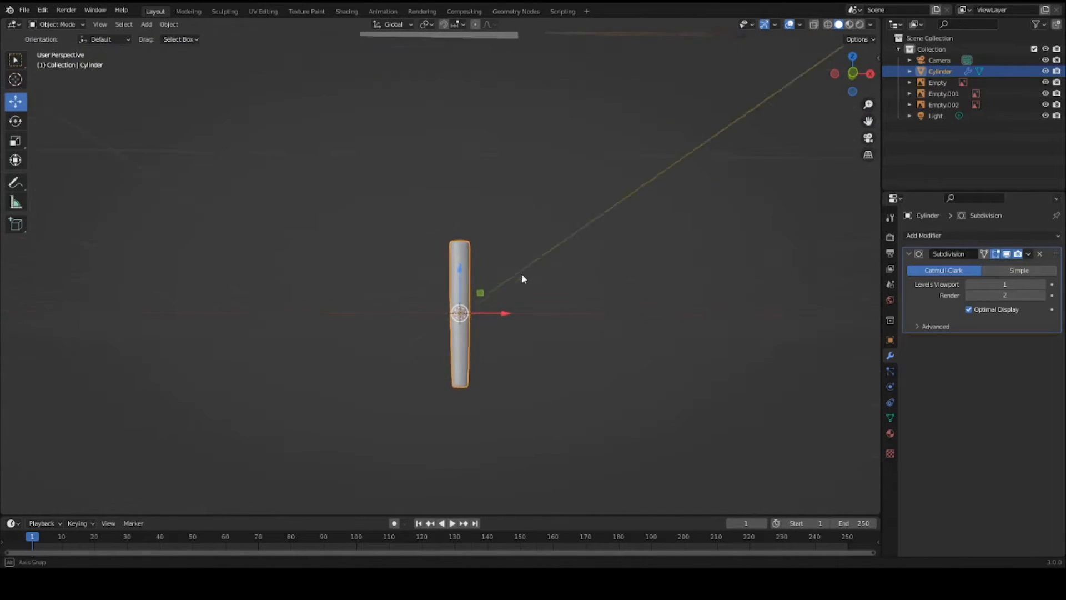
key(Tab)
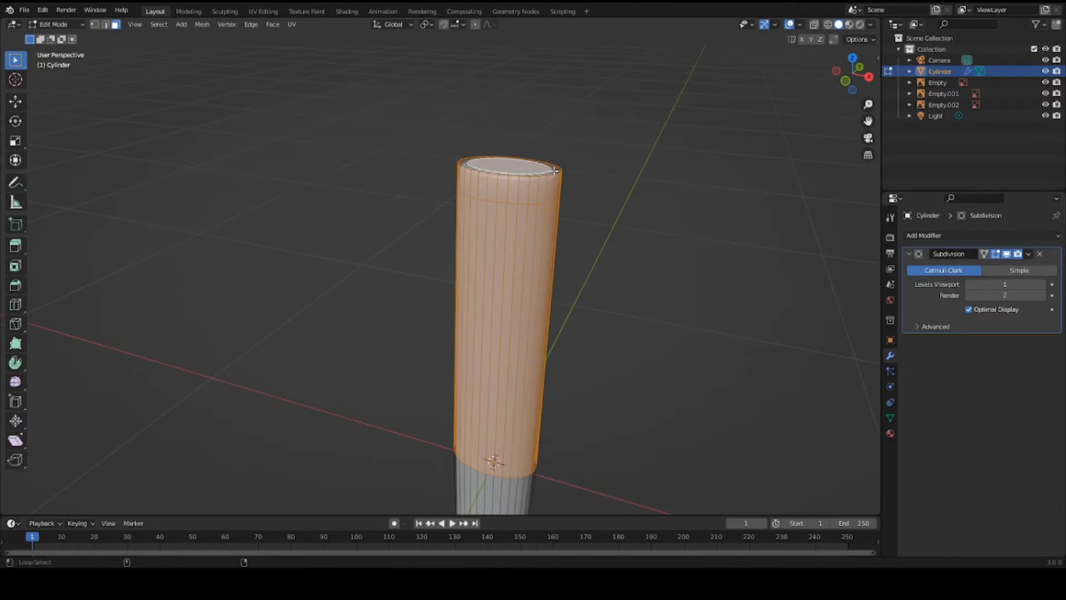
key(s)
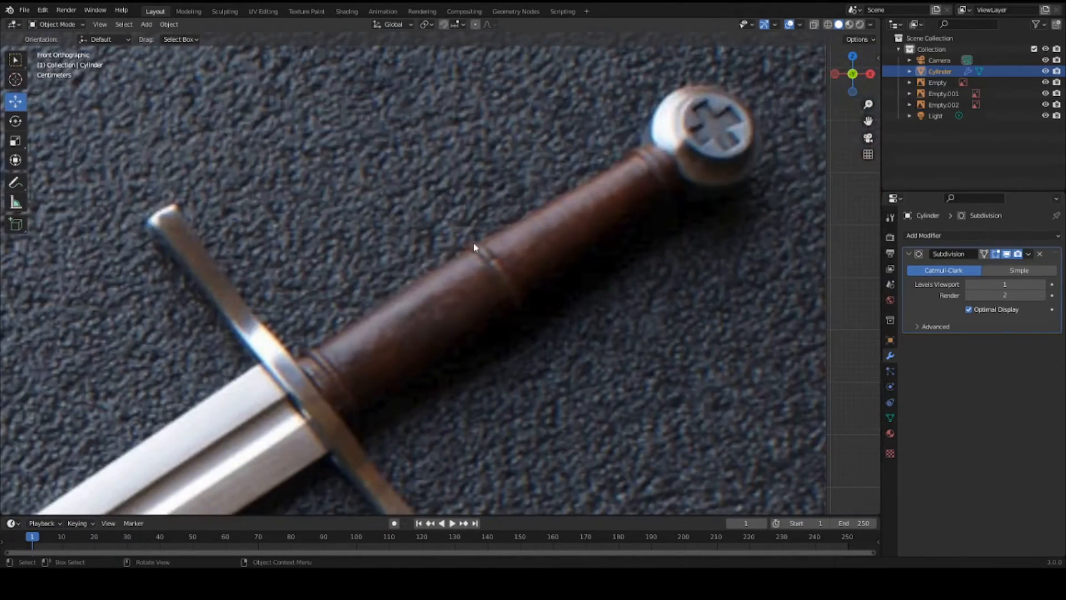
mouse_move(508, 265)
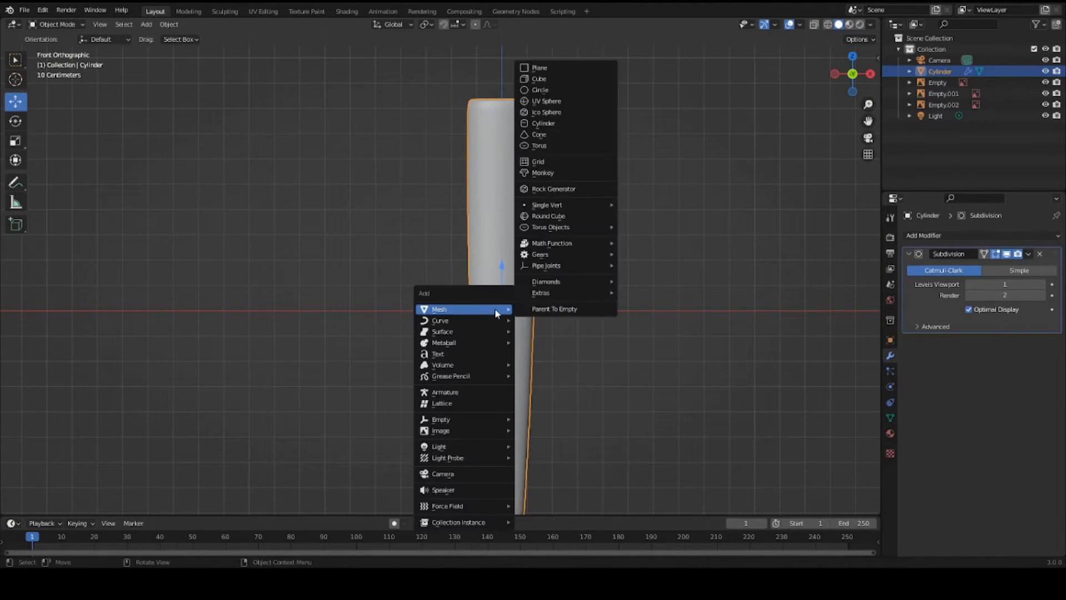
mouse_move(553, 309)
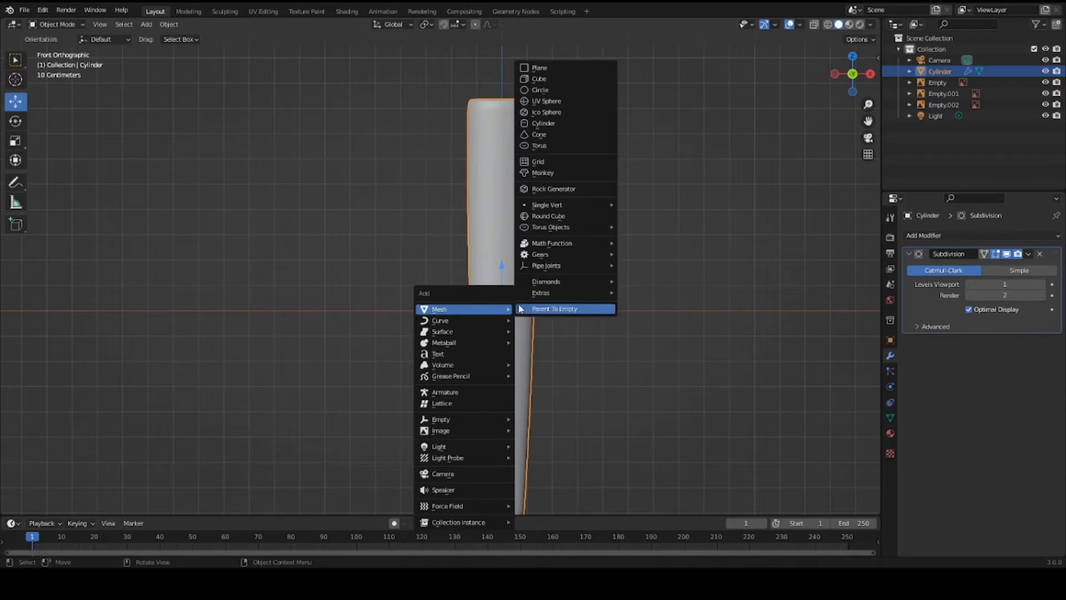
Step: Add a torus and shrink it into a thin ring hugging the grip
click(538, 145)
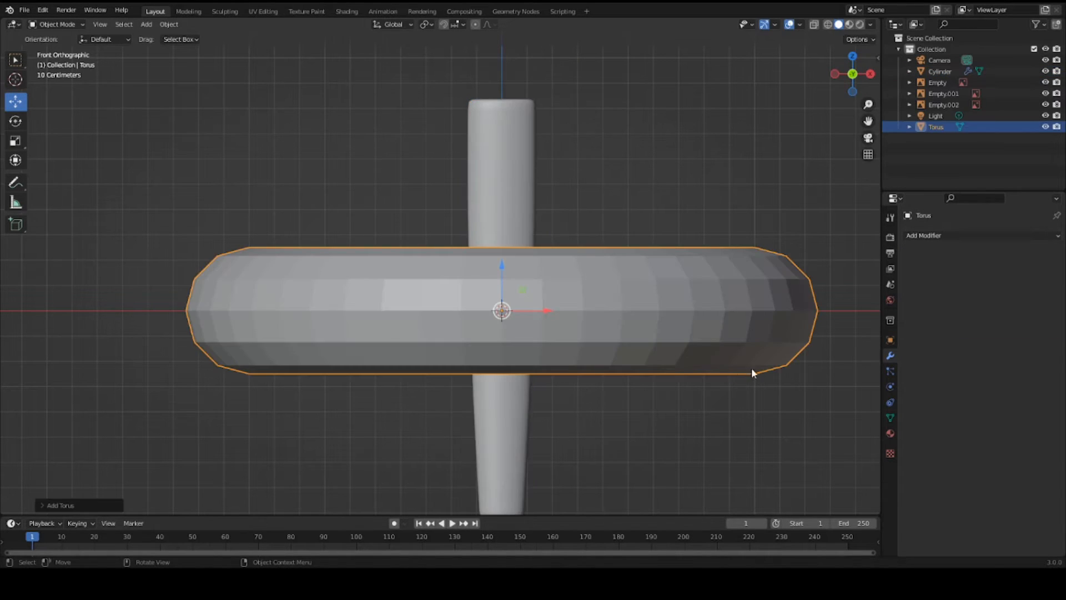
key(s)
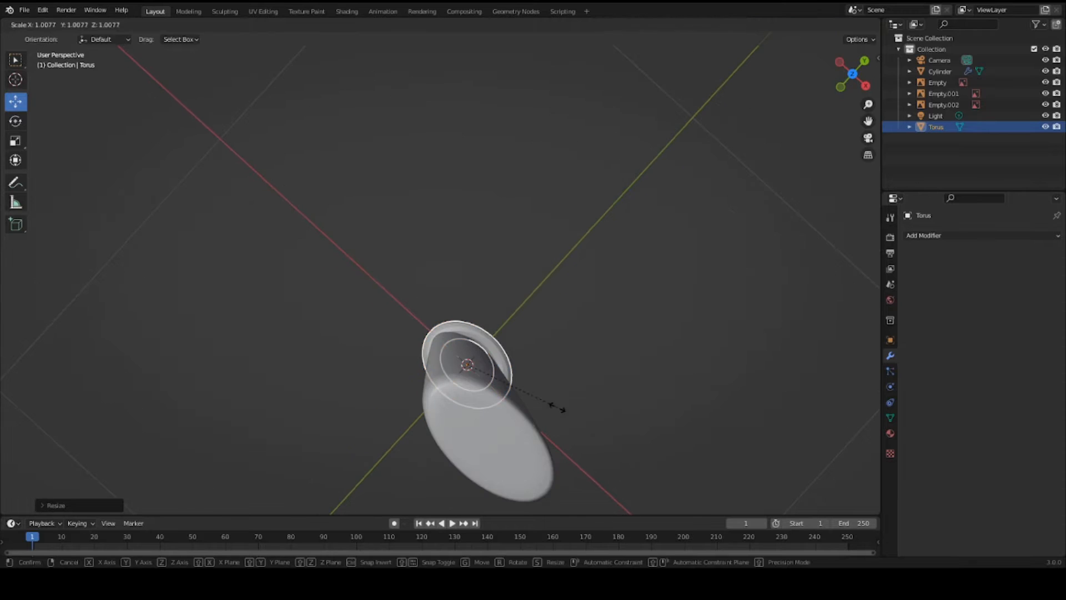
mouse_move(567, 422)
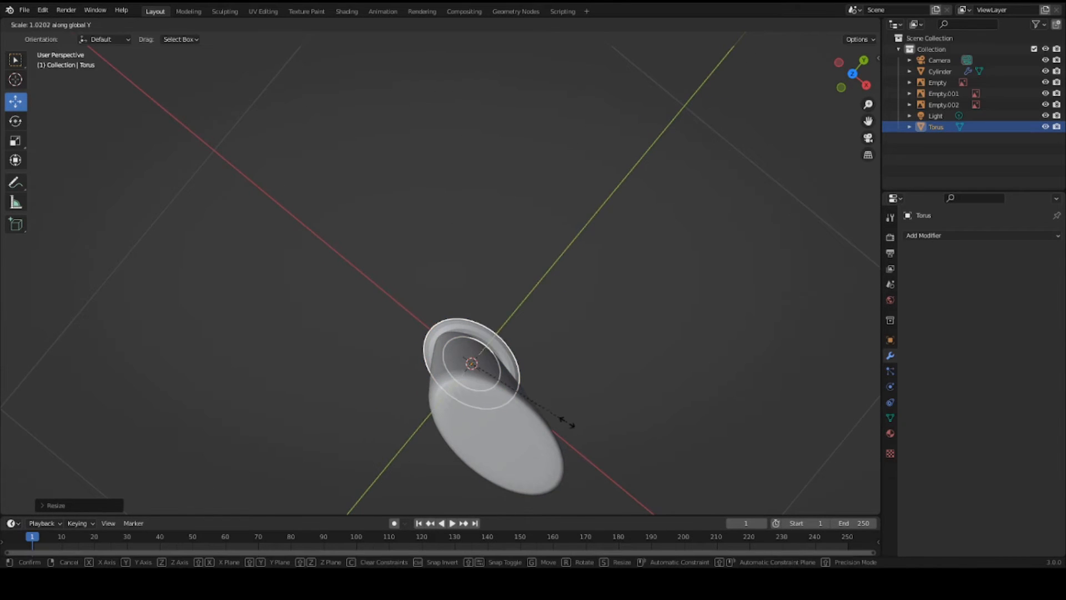
click(571, 307)
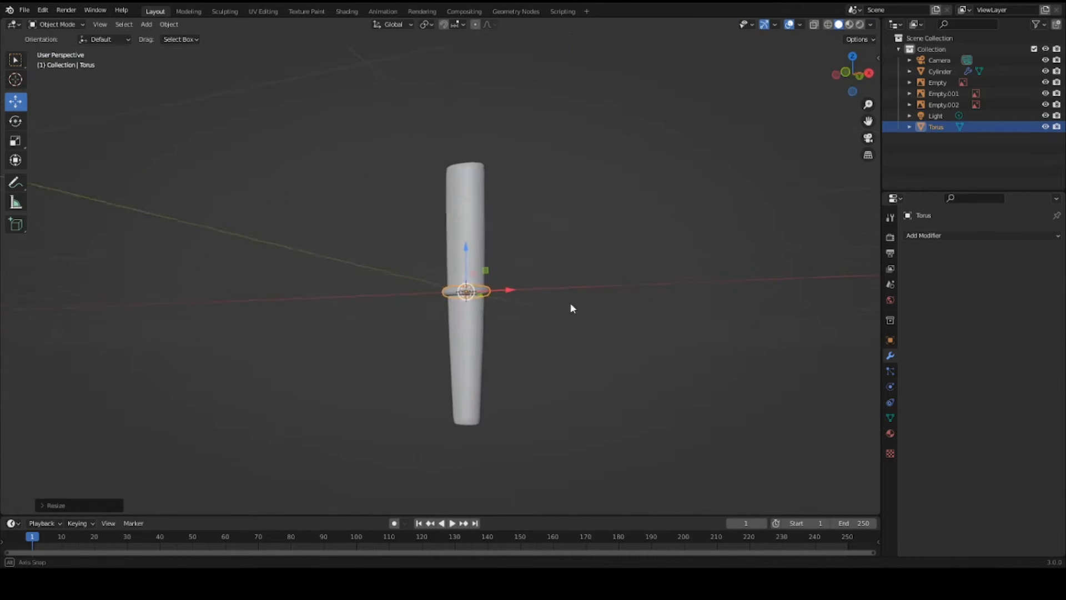
scroll(up, 3)
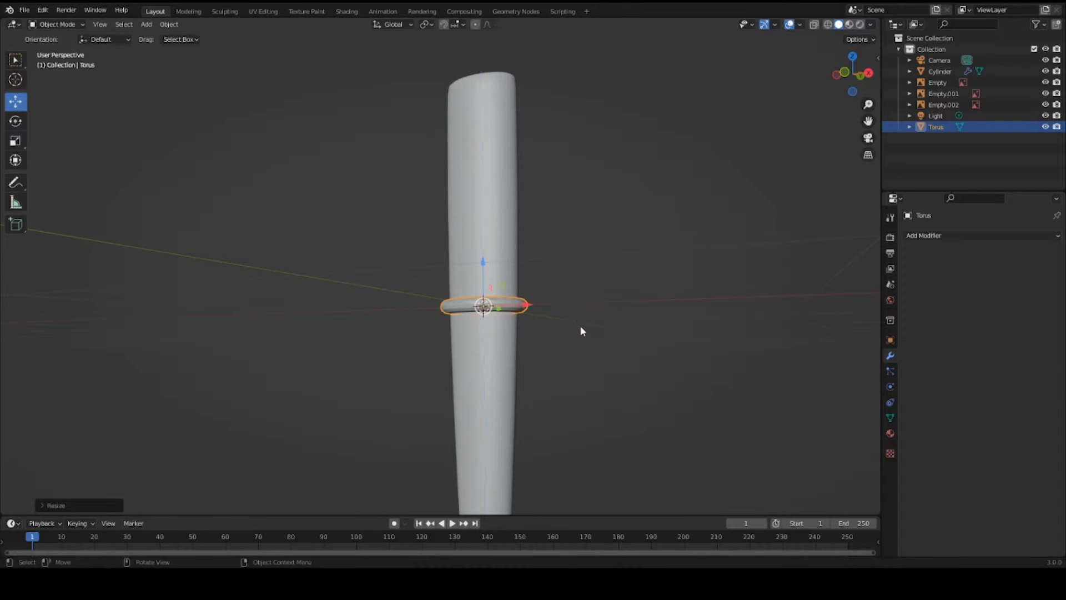
drag(581, 331, 520, 391)
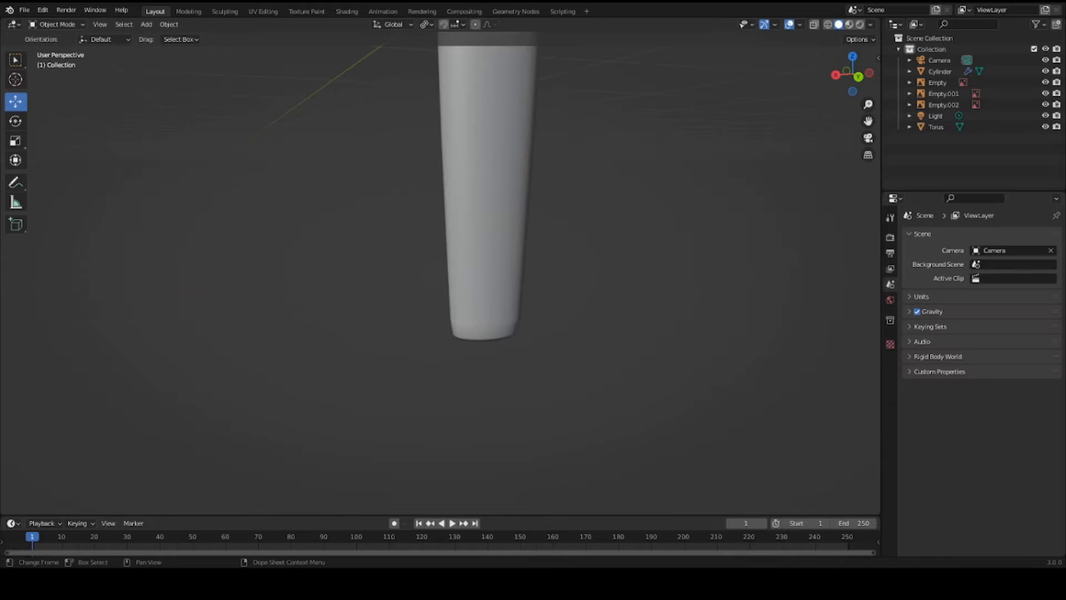
Step: Add a cylinder, turn it 90° on X and shrink it into a disc pommel under the grip
click(145, 23)
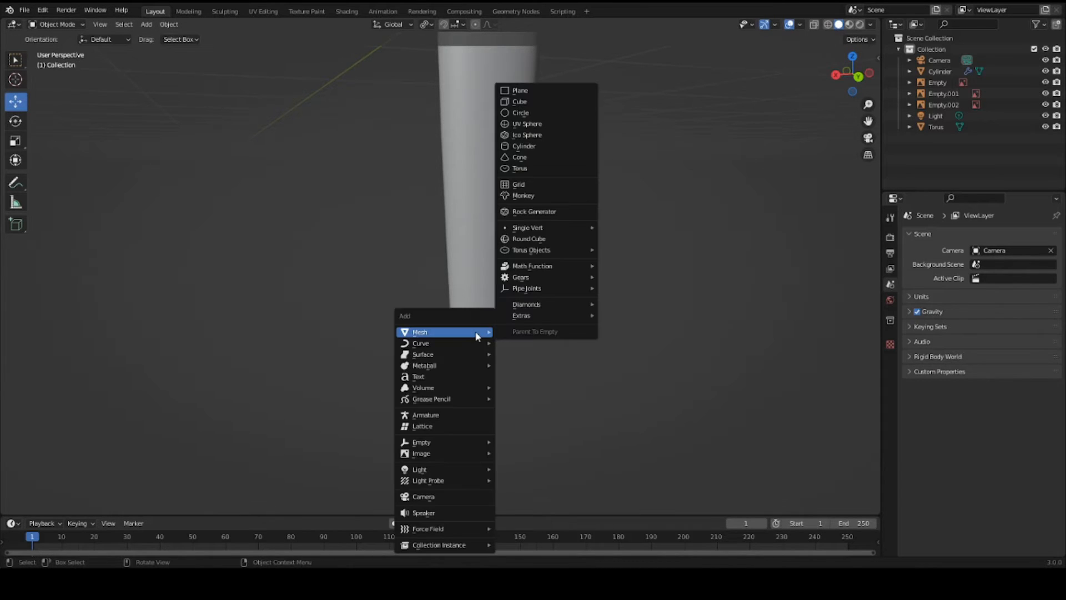
mouse_move(523, 146)
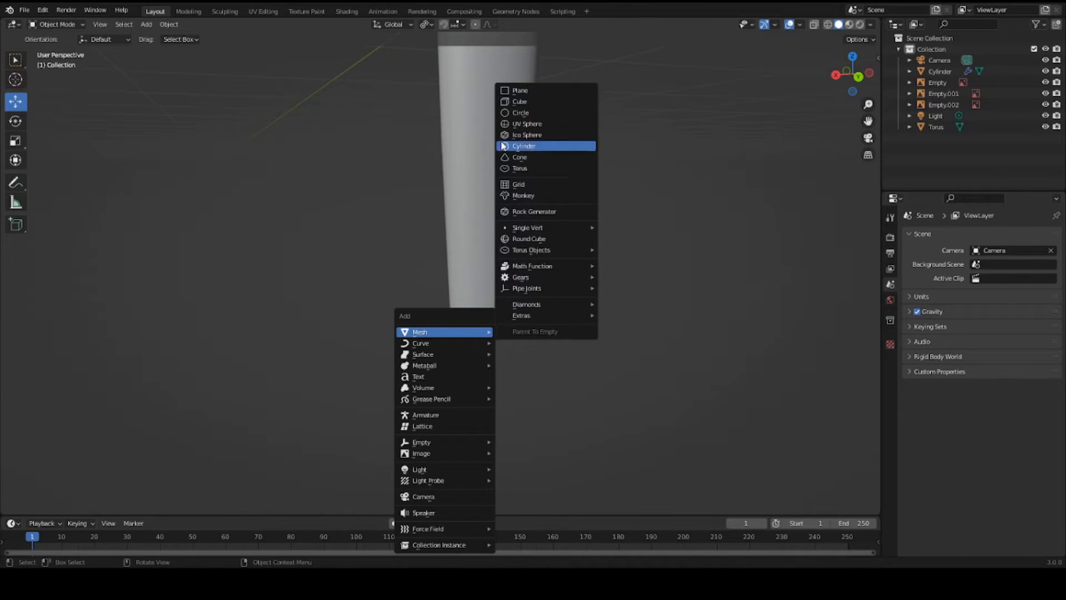
click(523, 145)
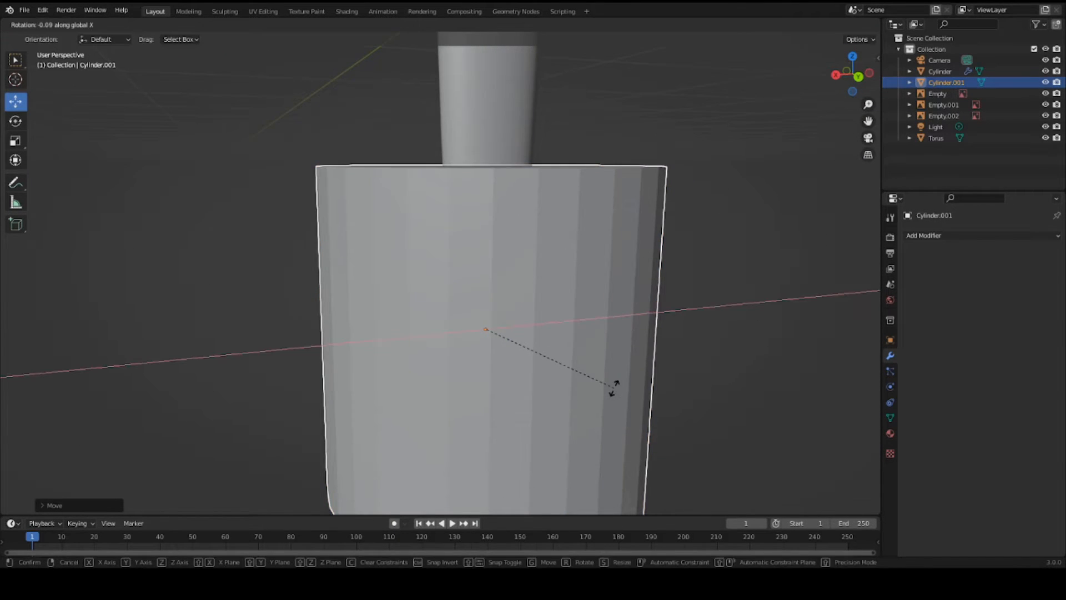
click(610, 391)
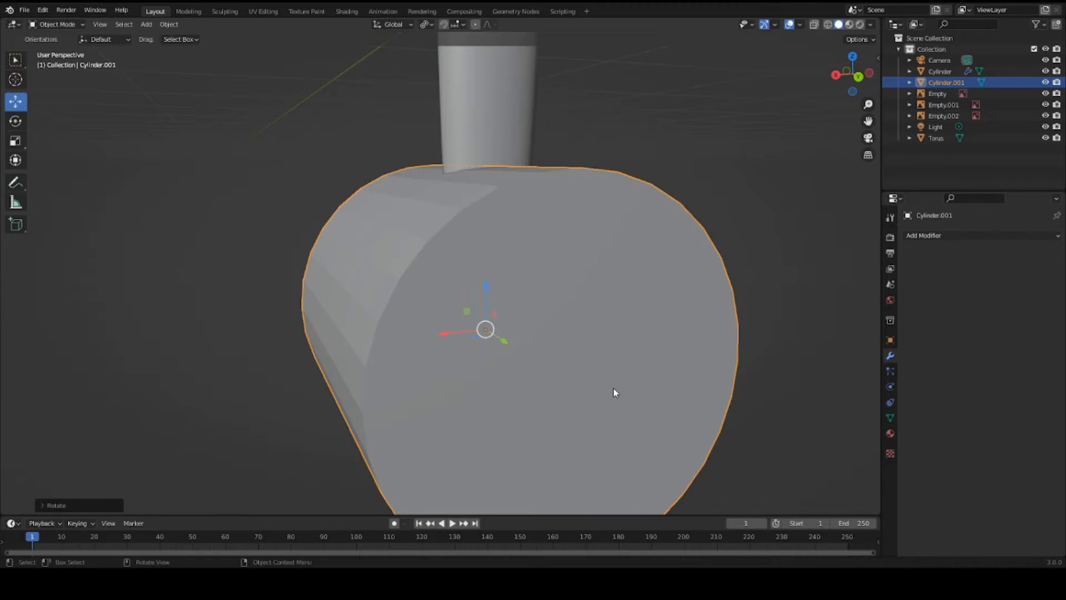
key(s)
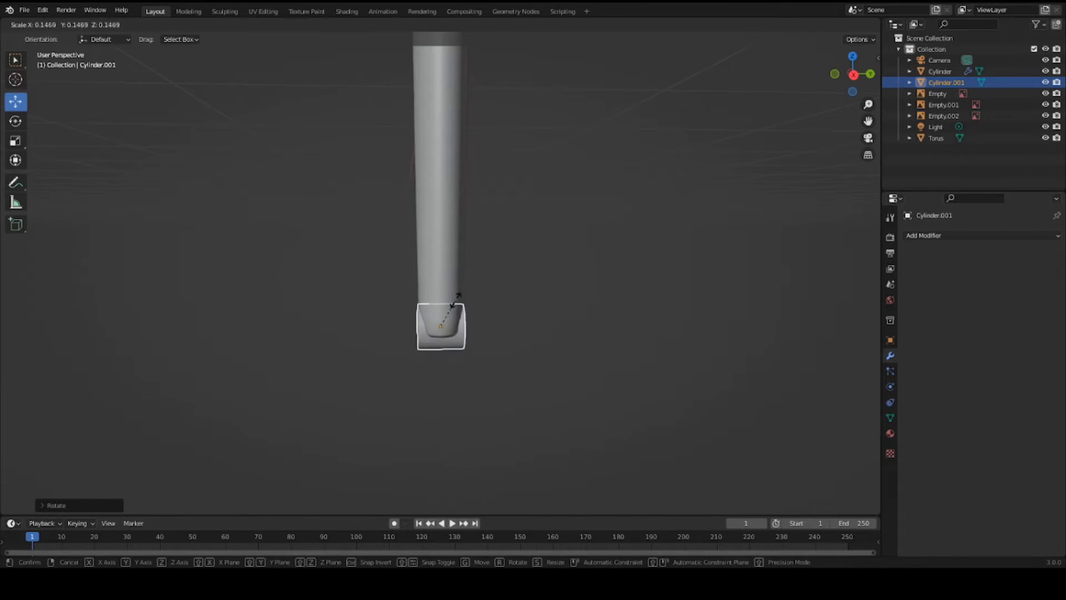
drag(441, 325, 562, 369)
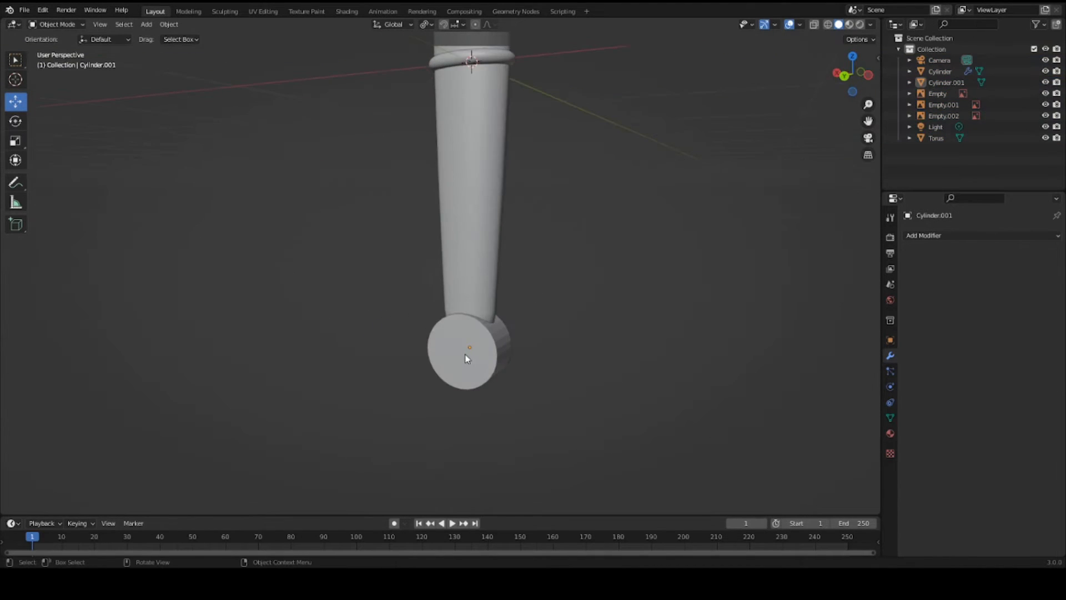
Step: Give the pommel a Subdivision Surface modifier and enter Edit Mode
click(926, 235)
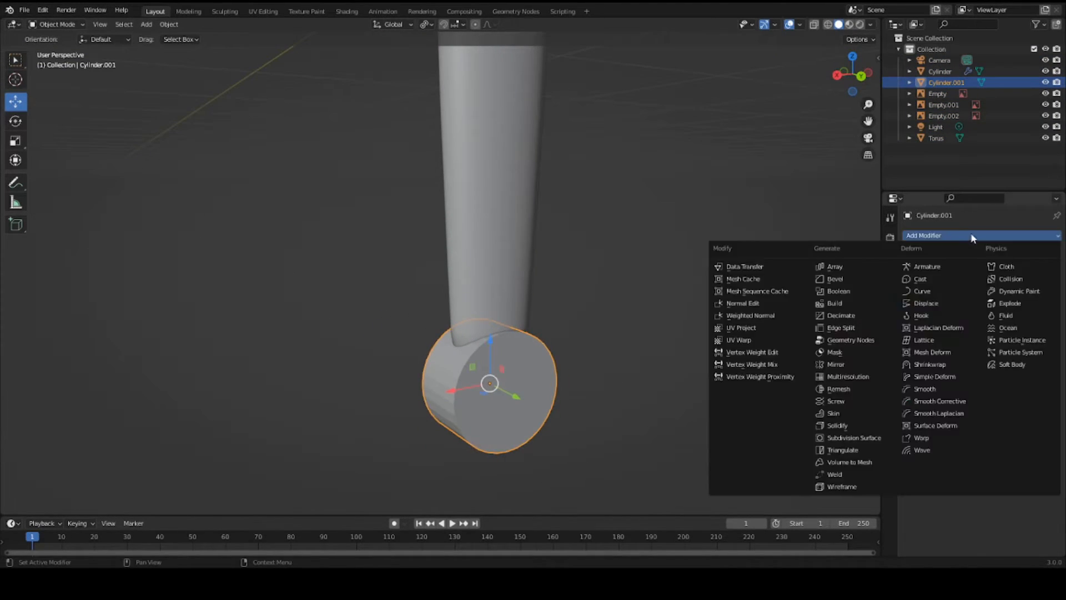
click(852, 437)
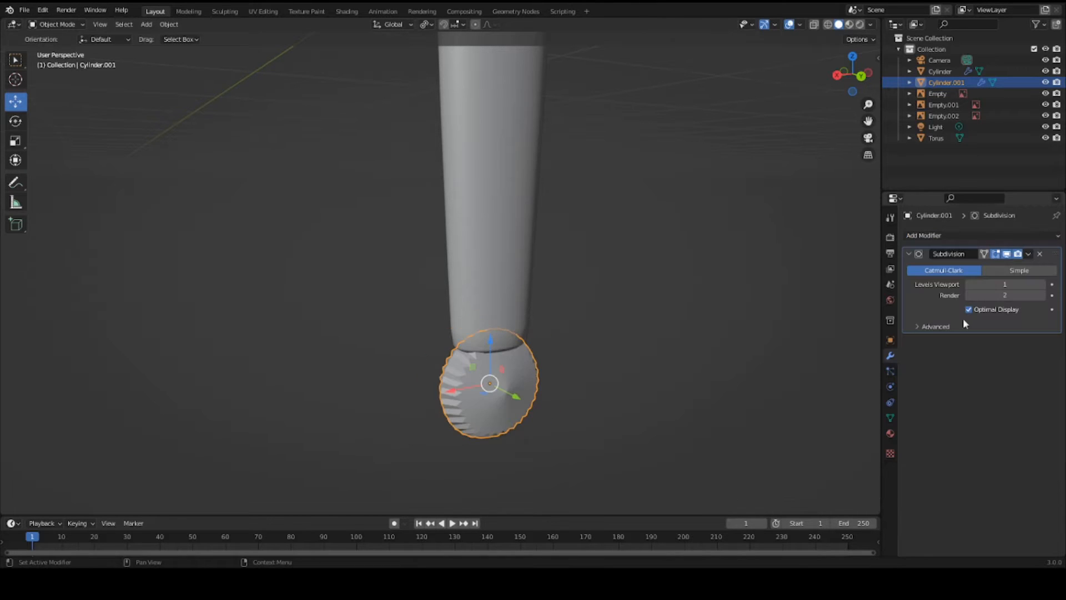
key(Tab)
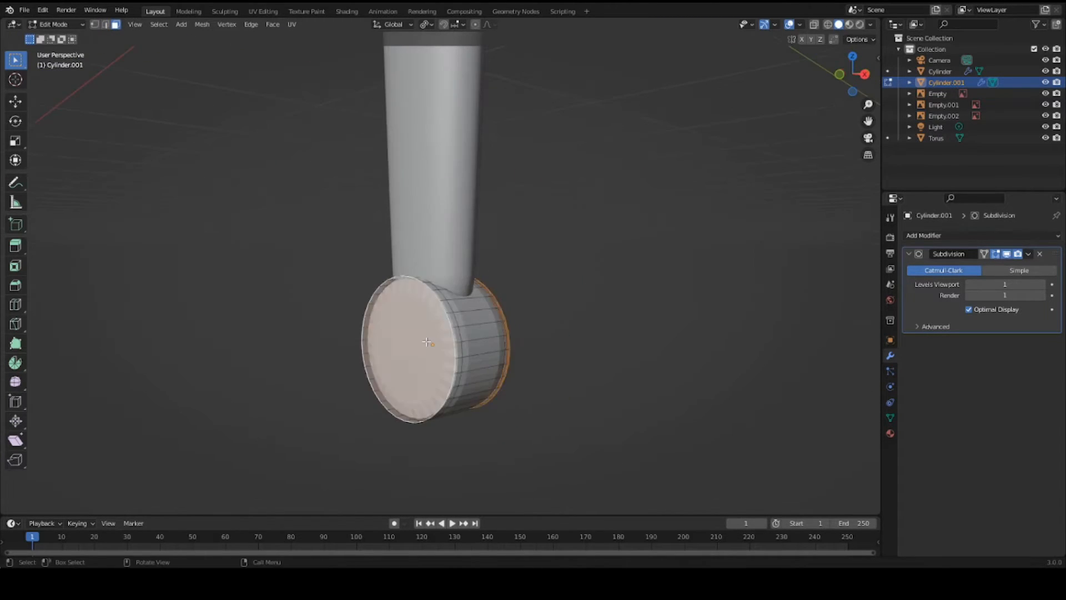
Step: Scale both pommel cap faces inward about their Individual Origins pivot
click(425, 24)
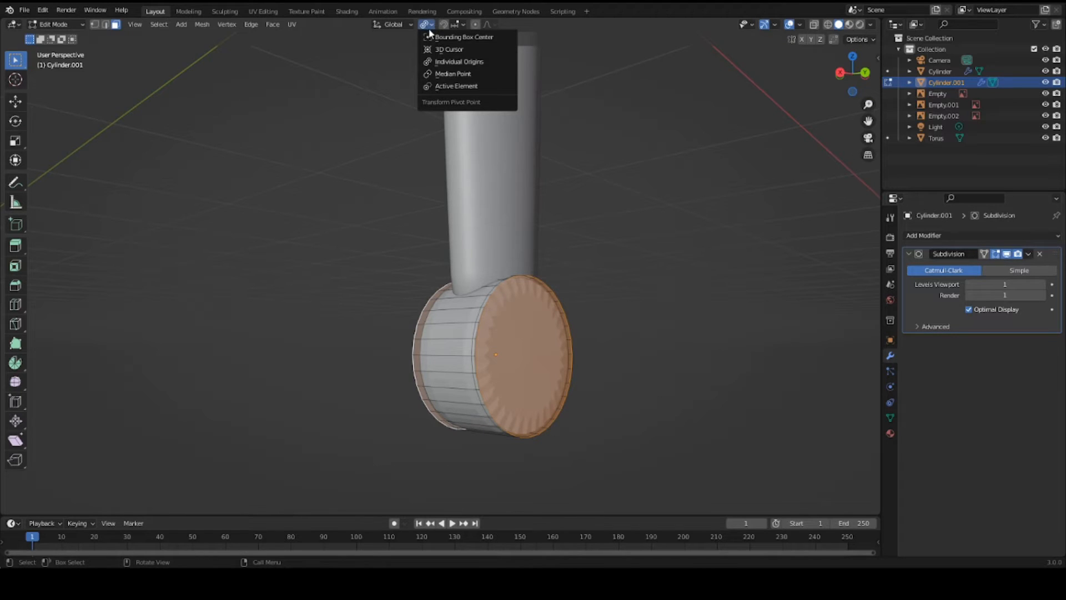
mouse_move(458, 61)
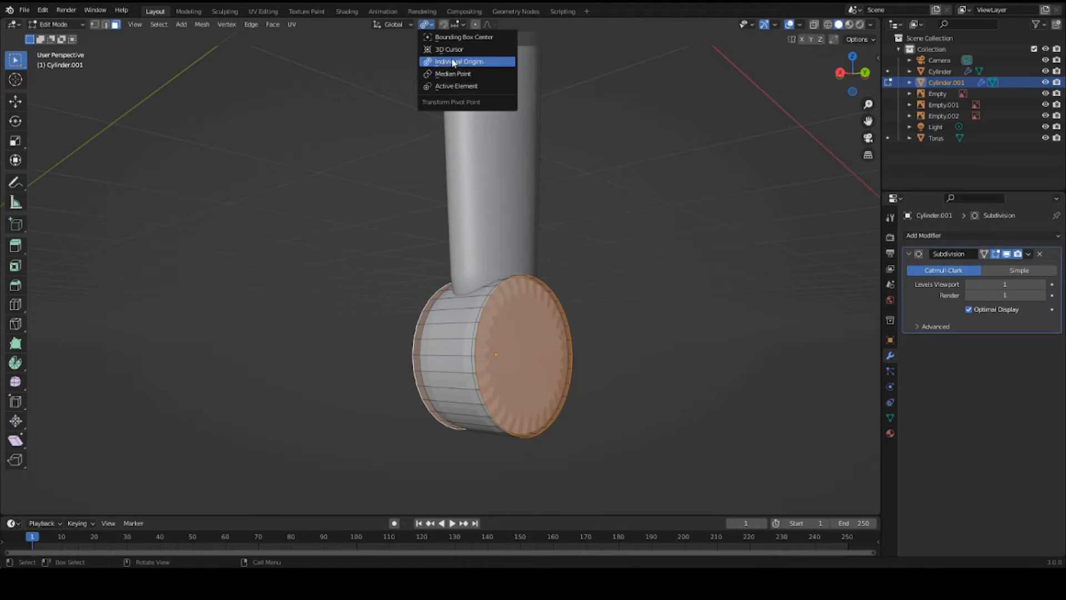
click(460, 61)
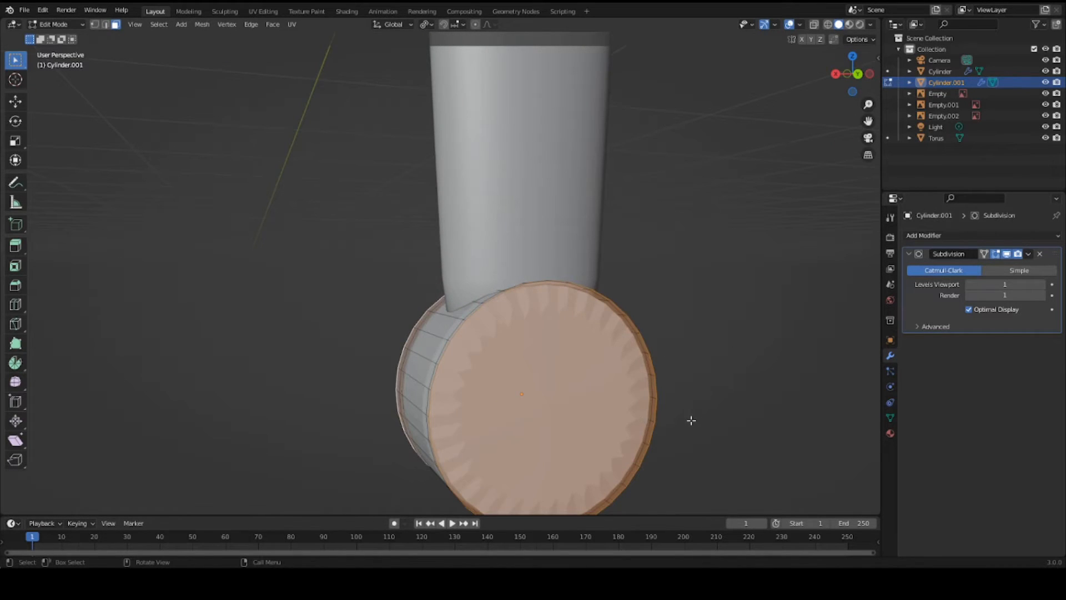
drag(522, 395, 692, 419)
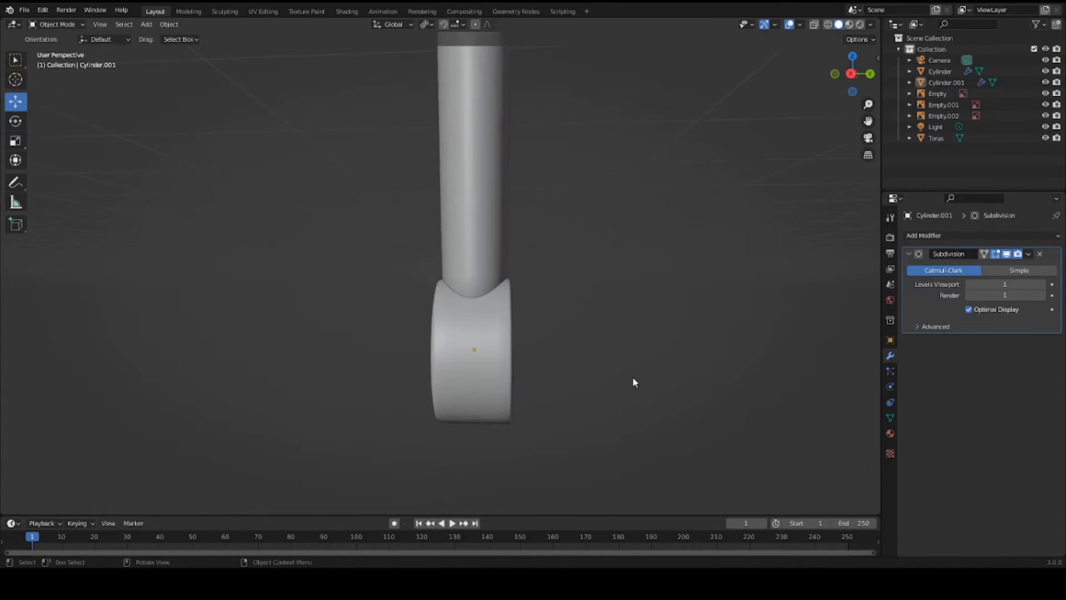
Step: Inset and extrude the pommel's cap faces into stepped discs
key(ctrl+s)
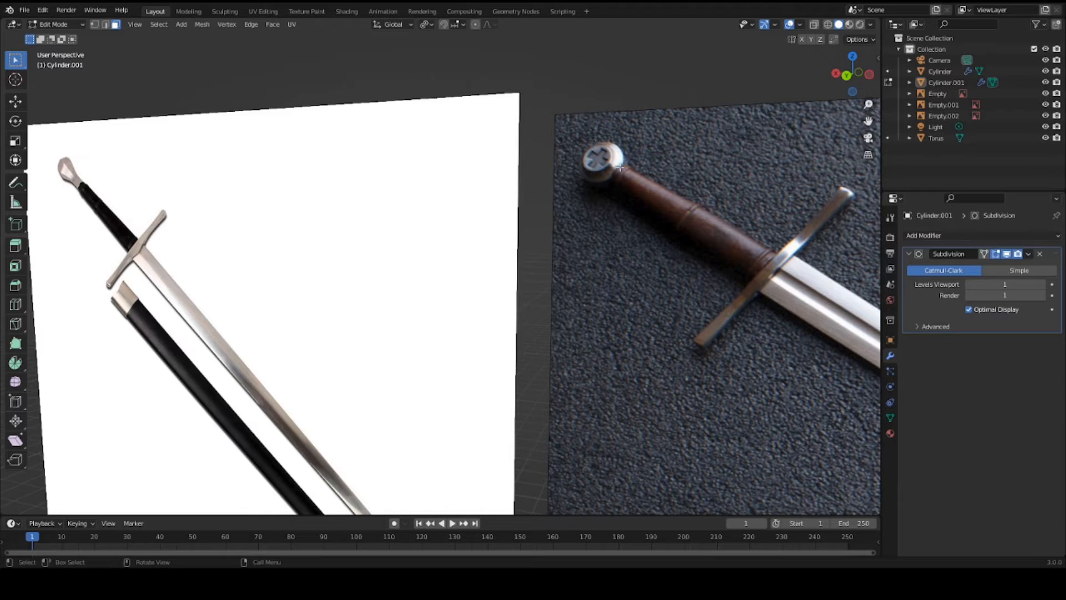
mouse_move(606, 153)
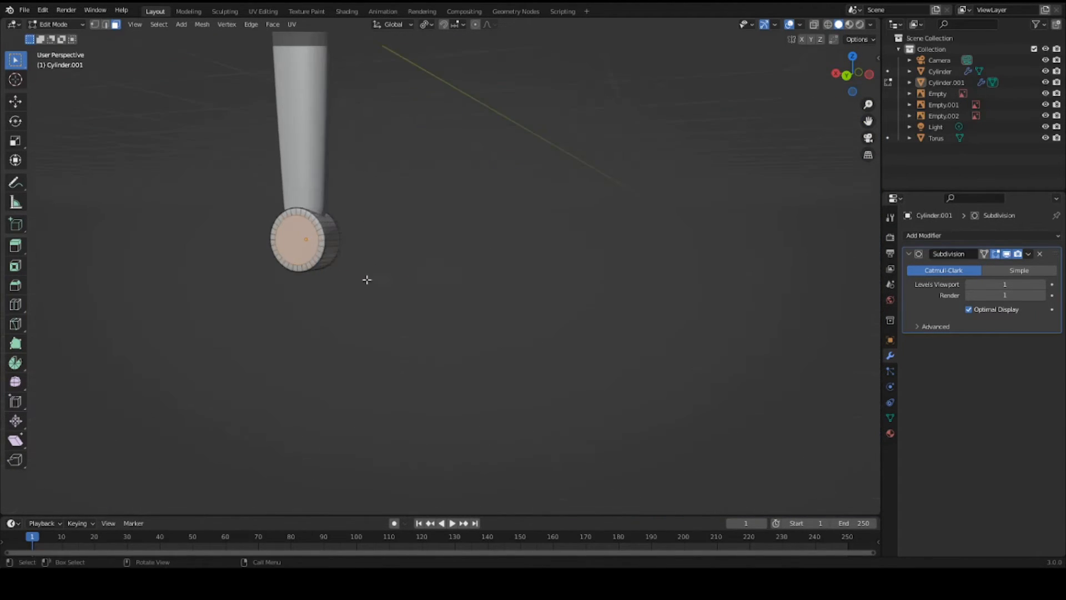
key(3)
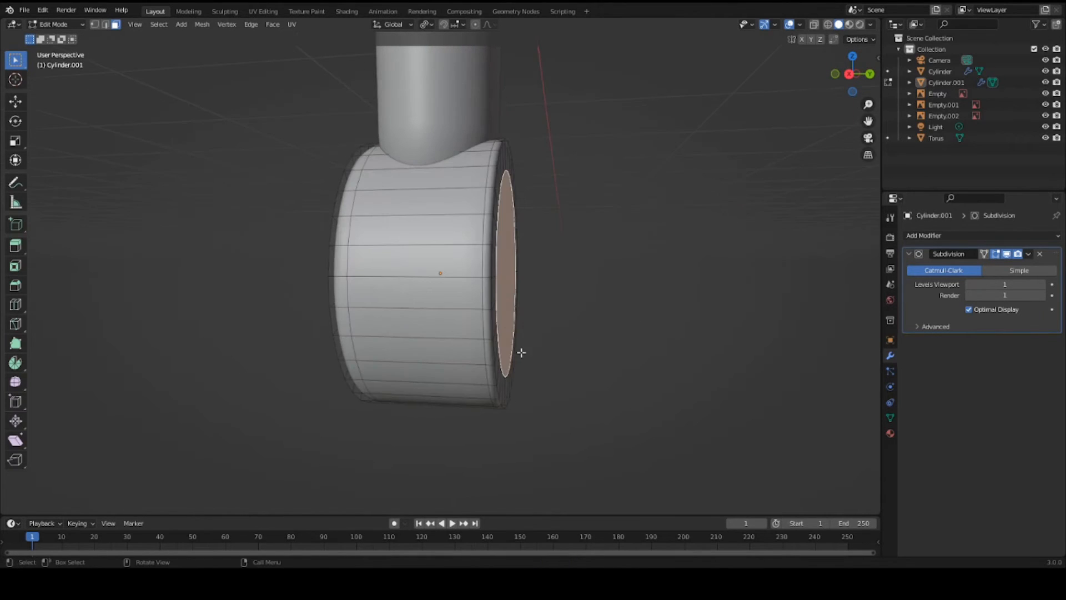
key(e)
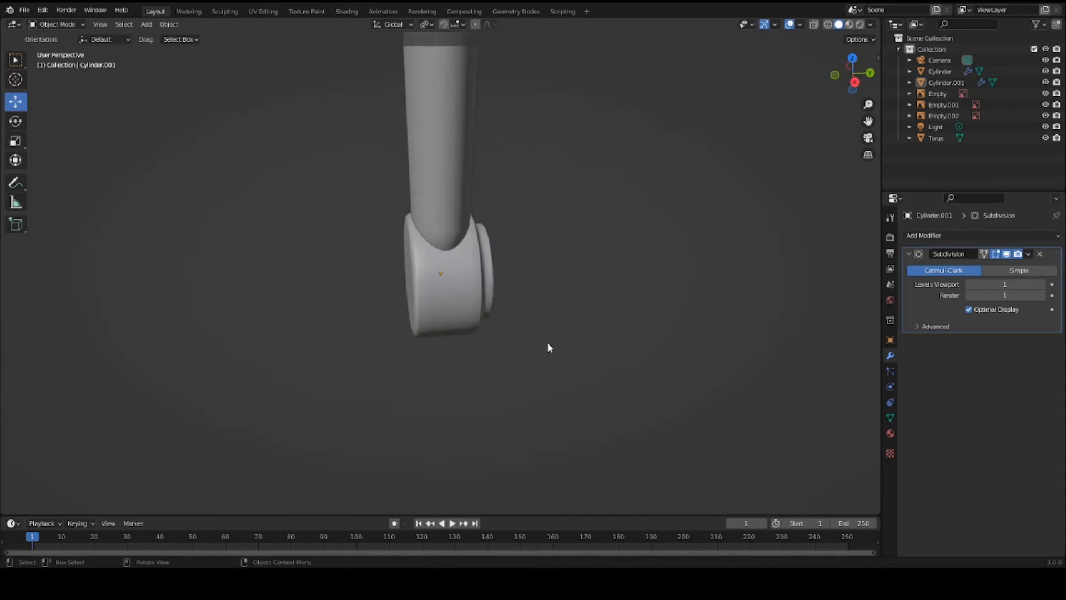
key(Tab)
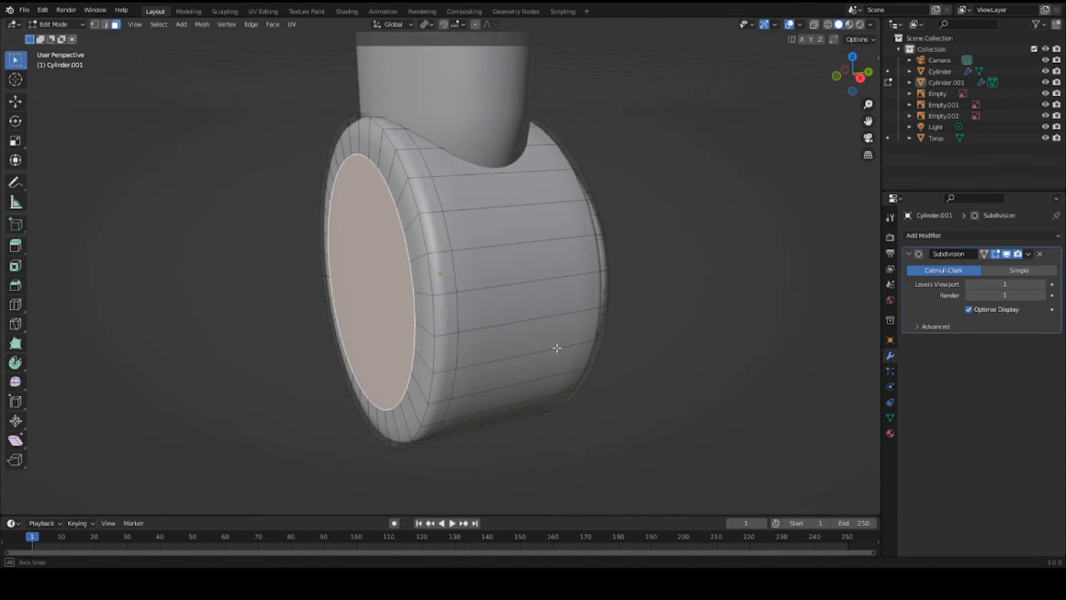
key(E)
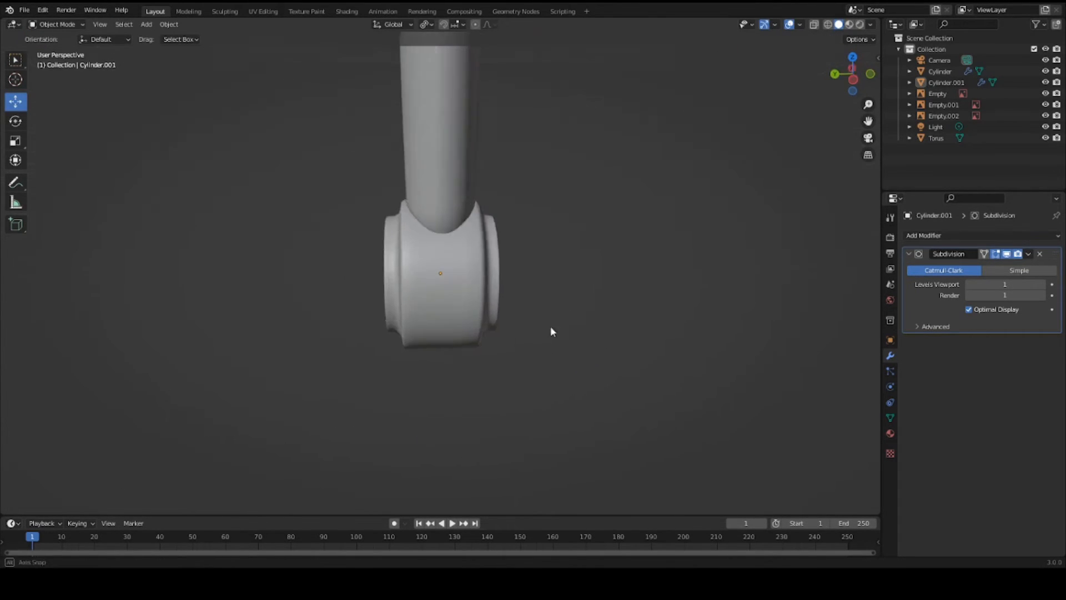
Step: Pull the pommel's outer end face outward slightly and check the smoothed result
key(Tab)
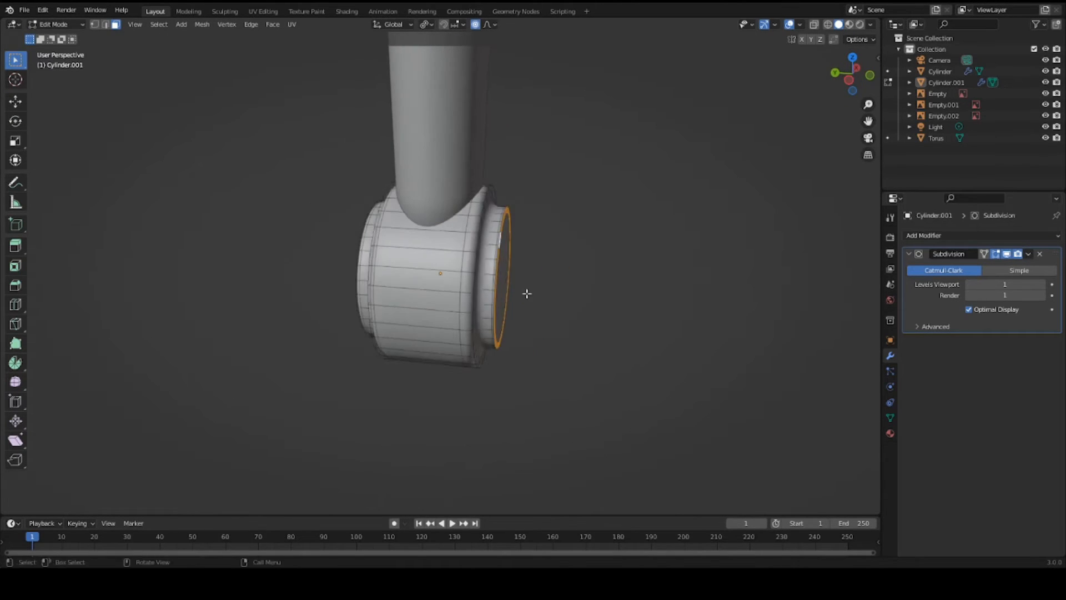
drag(527, 293, 536, 308)
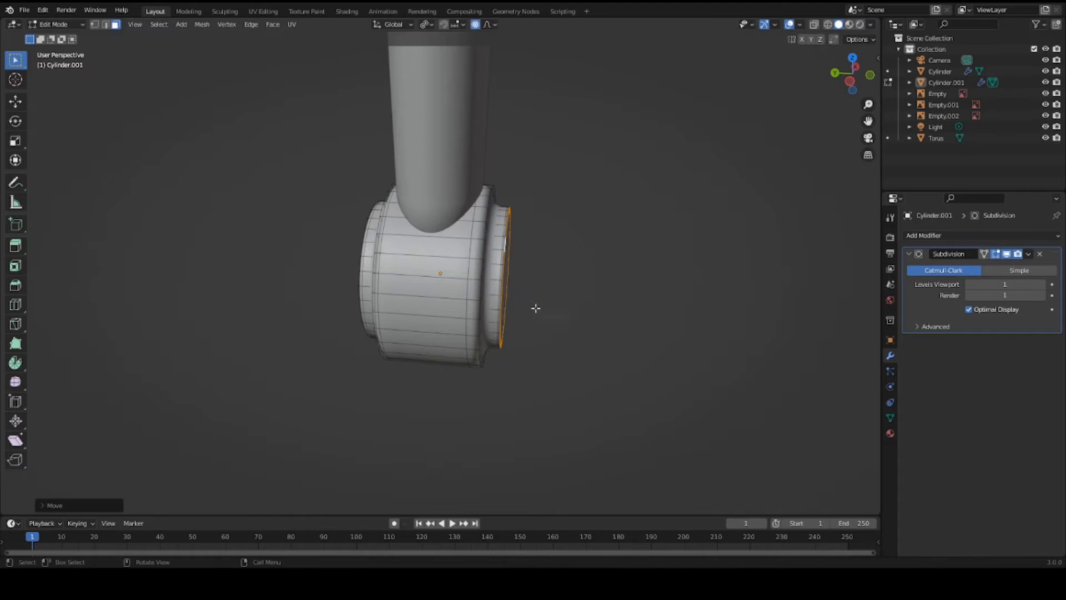
key(s)
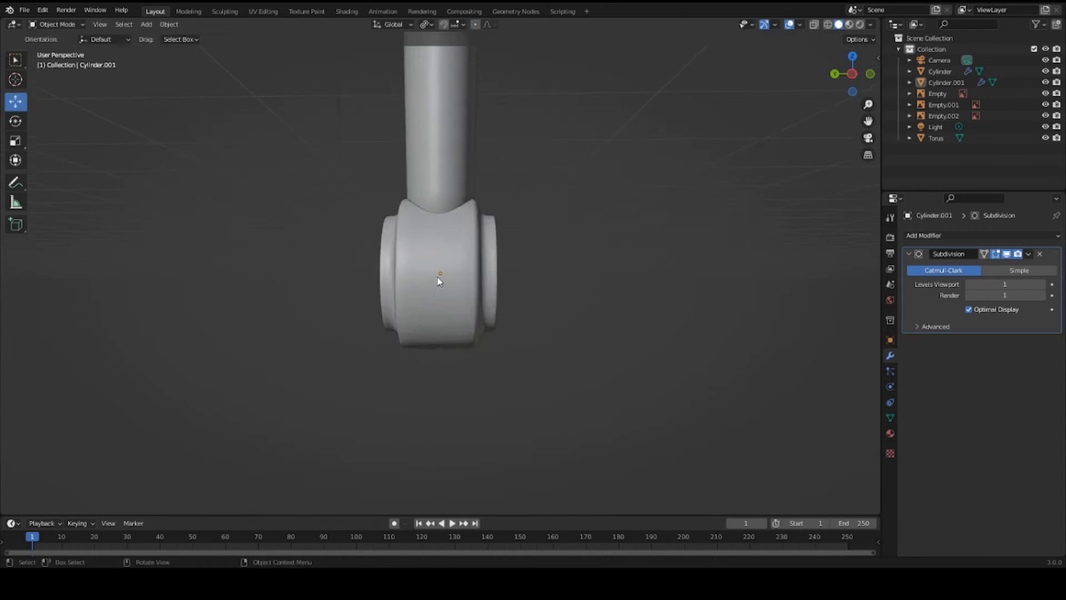
Step: Add a cube resized onto the grip top with Mirror and Subdivision modifiers for the crossguard
drag(439, 281, 455, 310)
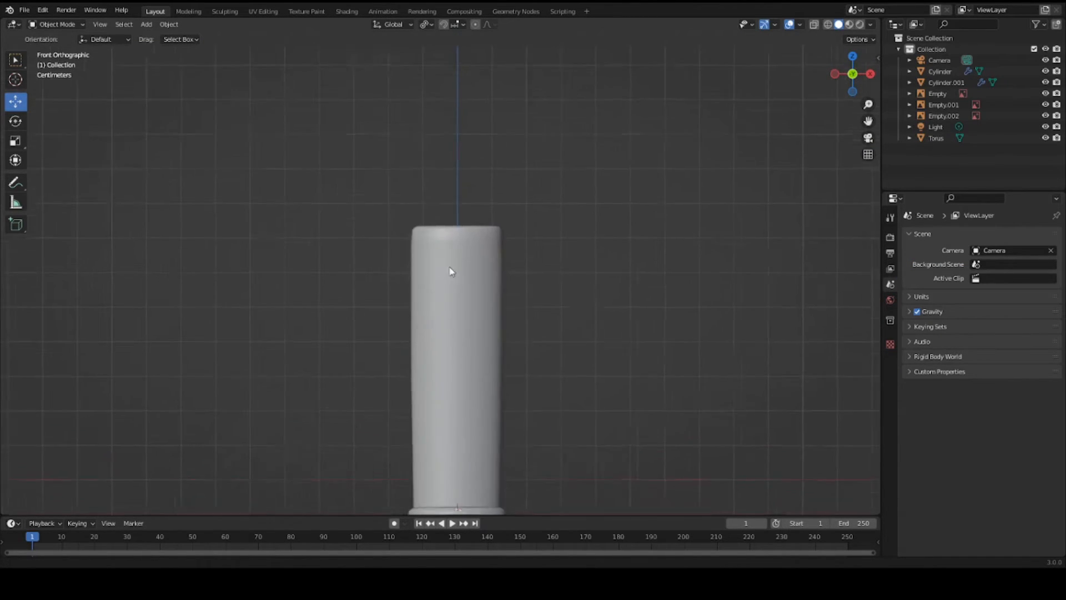
click(145, 23)
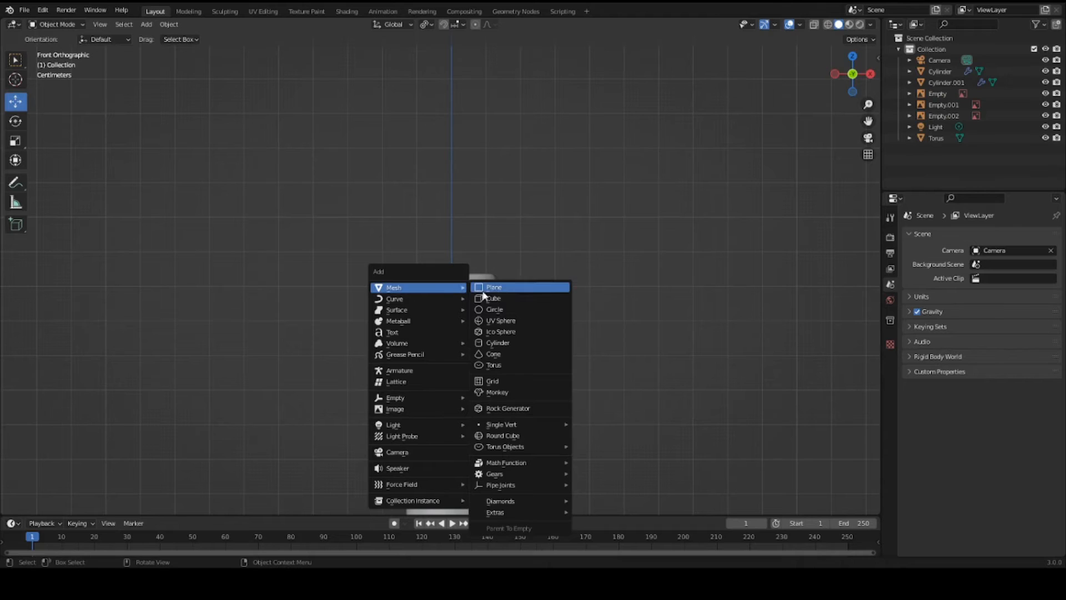
click(492, 298)
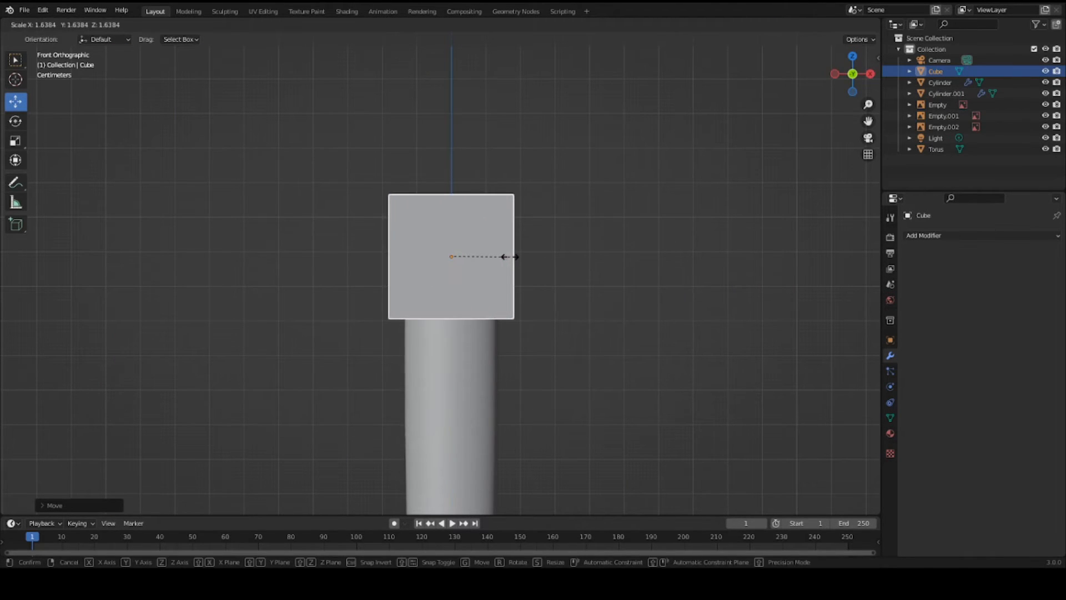
key(Tab)
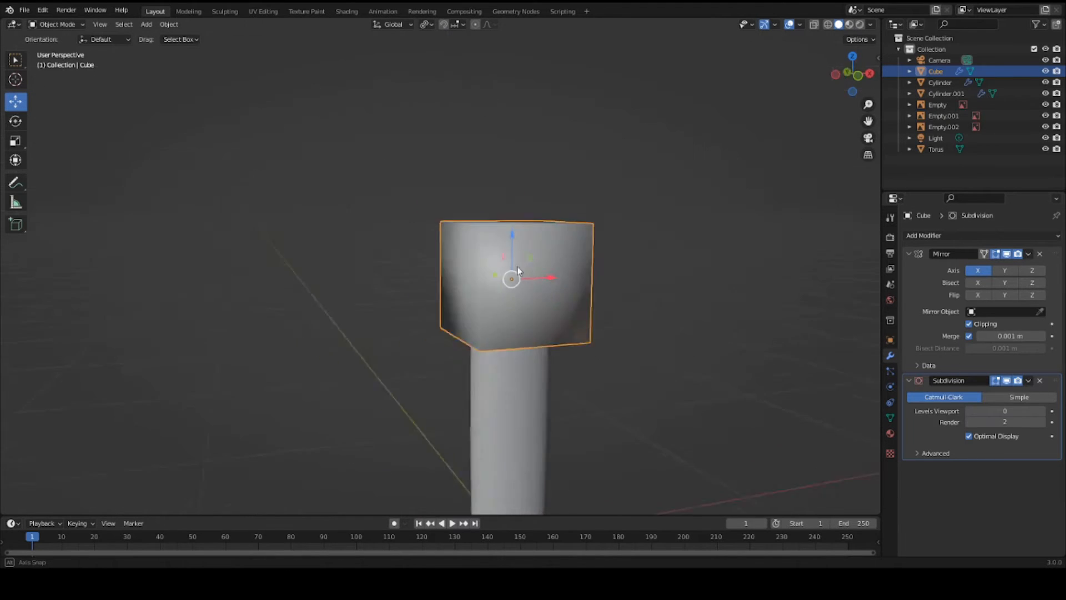
key(Tab)
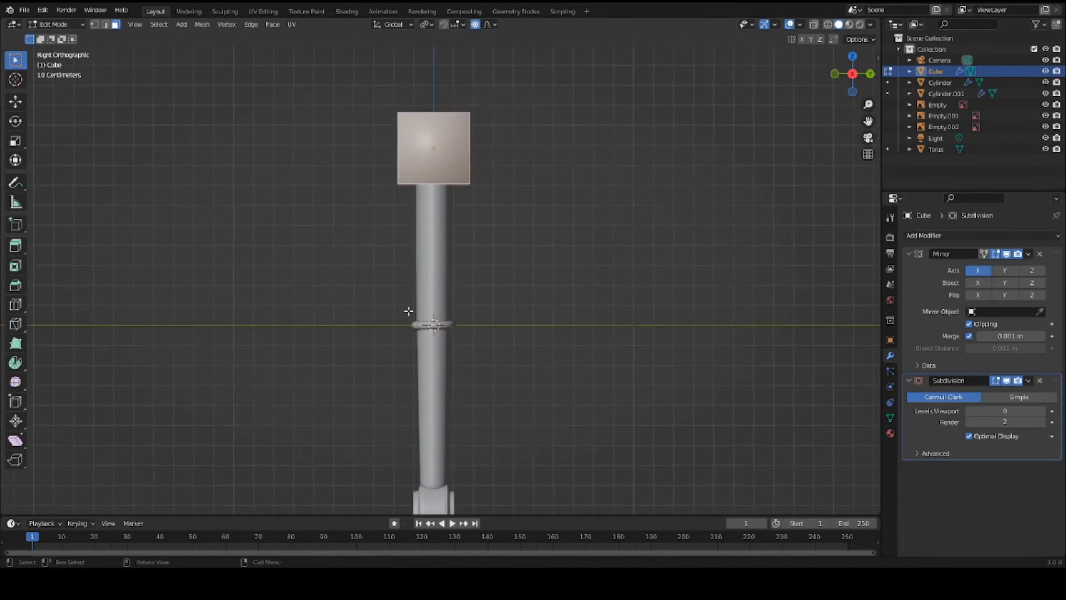
Step: Extrude the cube's side face outward into a mirrored guard arm and scale its end
drag(435, 306, 537, 273)
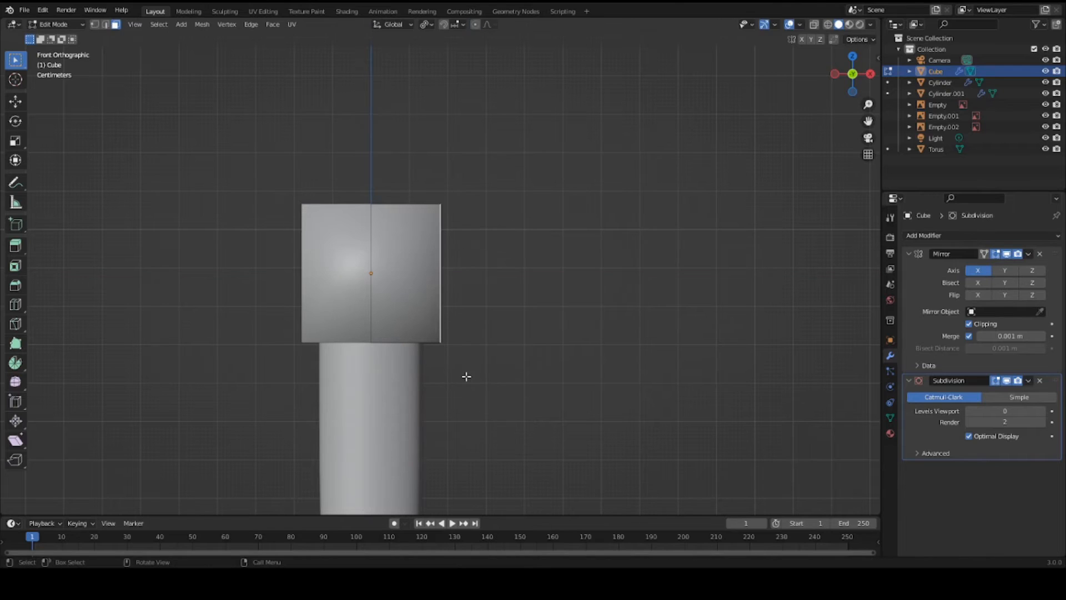
key(s)
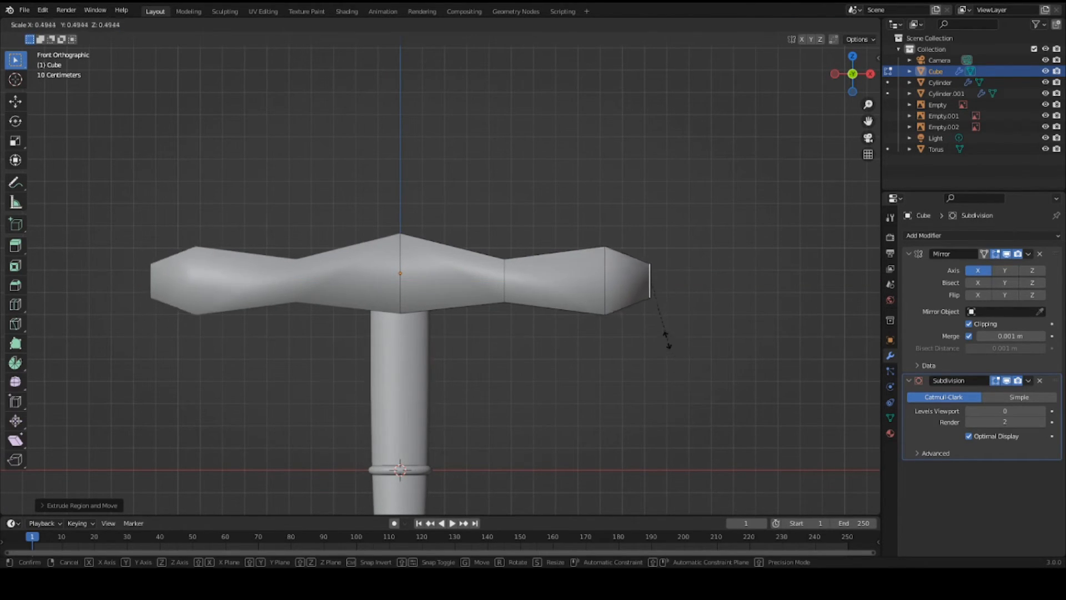
click(567, 322)
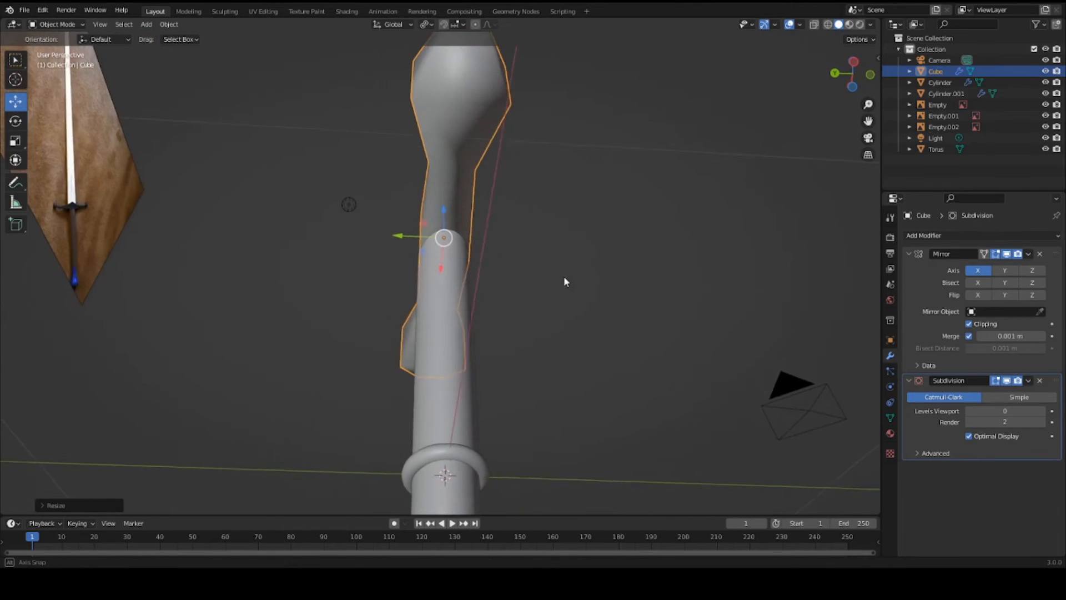
Step: Pull the crossguard's centre up toward a peak, checking it from an angle
key(Tab)
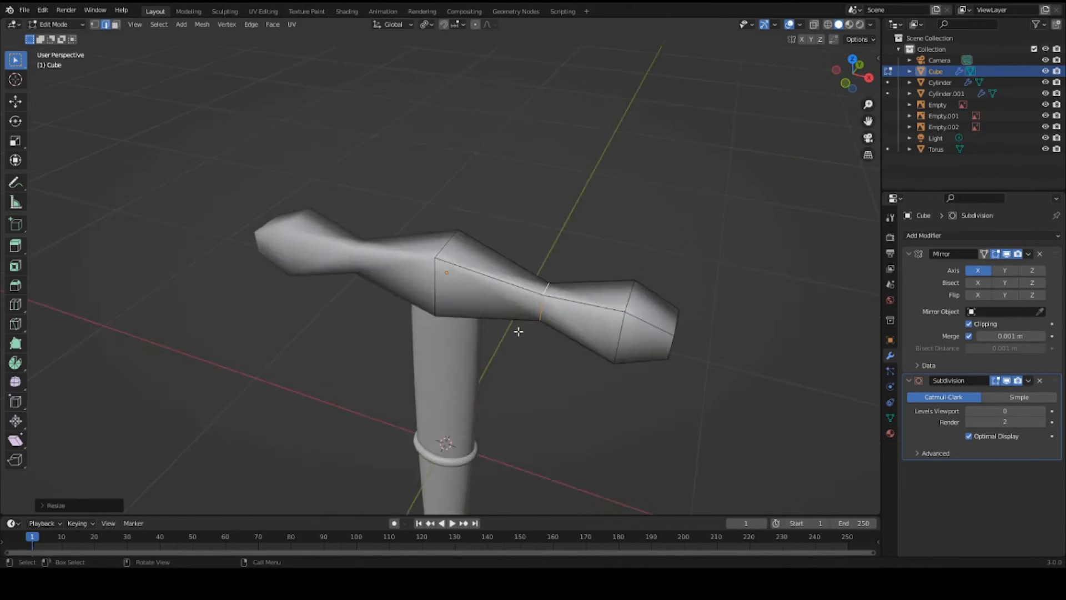
drag(516, 327, 503, 314)
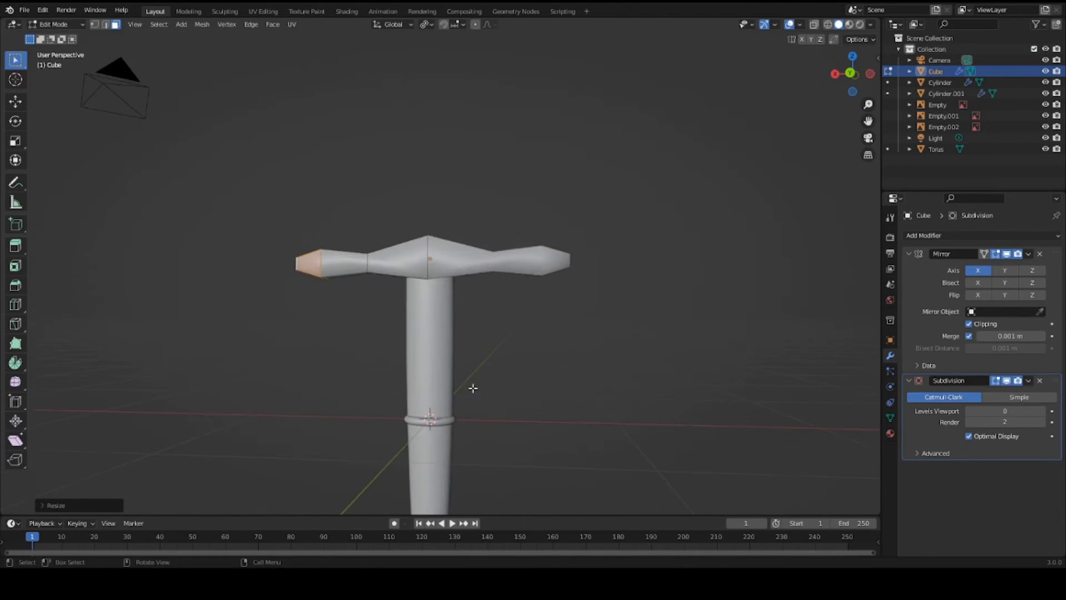
key(Tab)
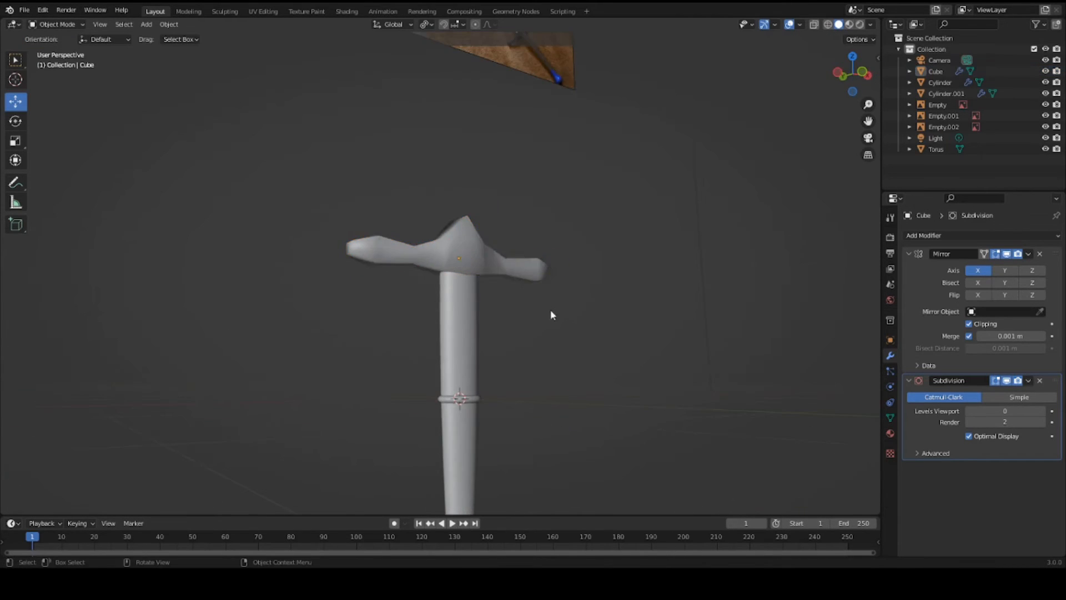
Step: Set Subdivision viewport level to 1 and scale edges to sharpen the guard's pointed centre
click(452, 259)
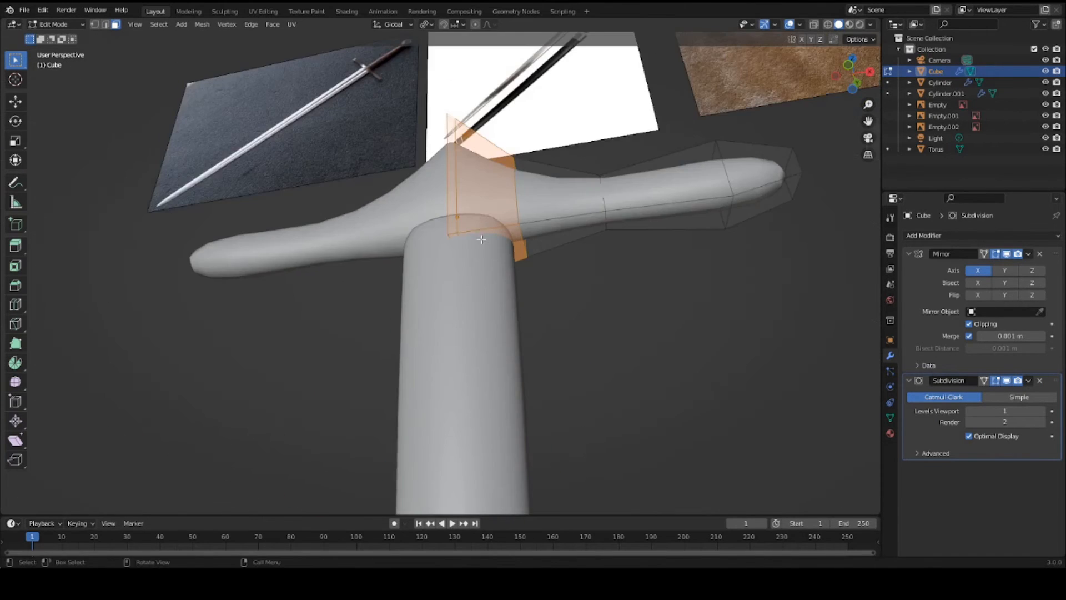
drag(476, 272, 408, 307)
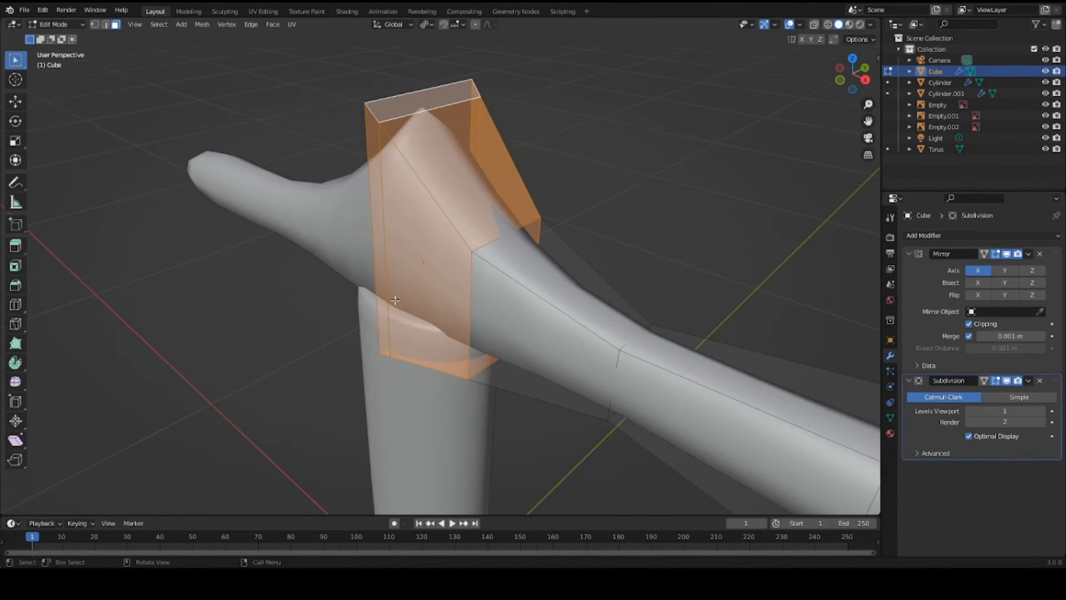
key(s)
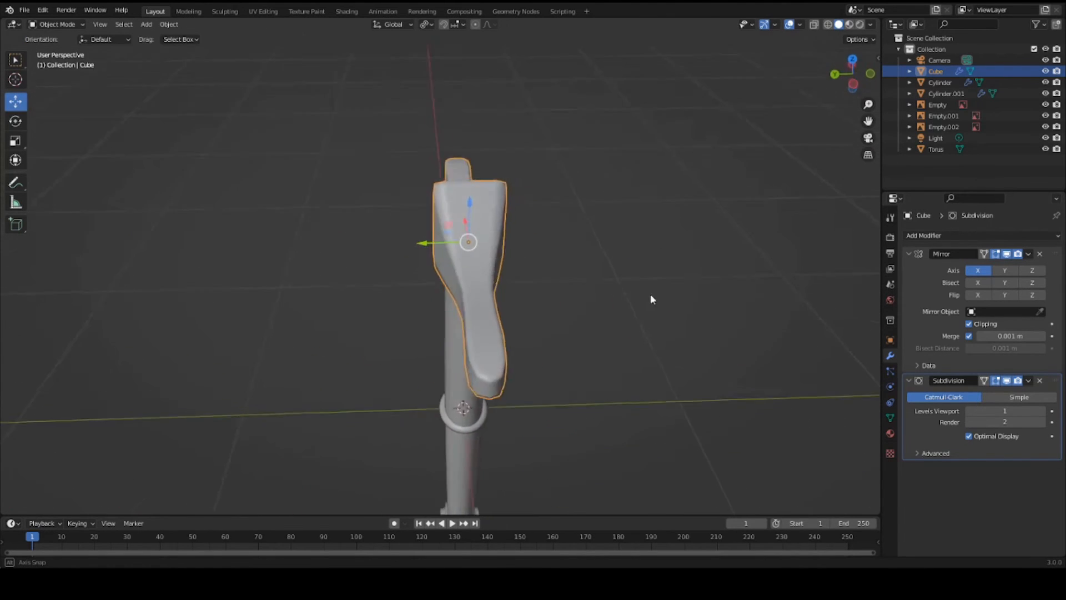
key(Tab)
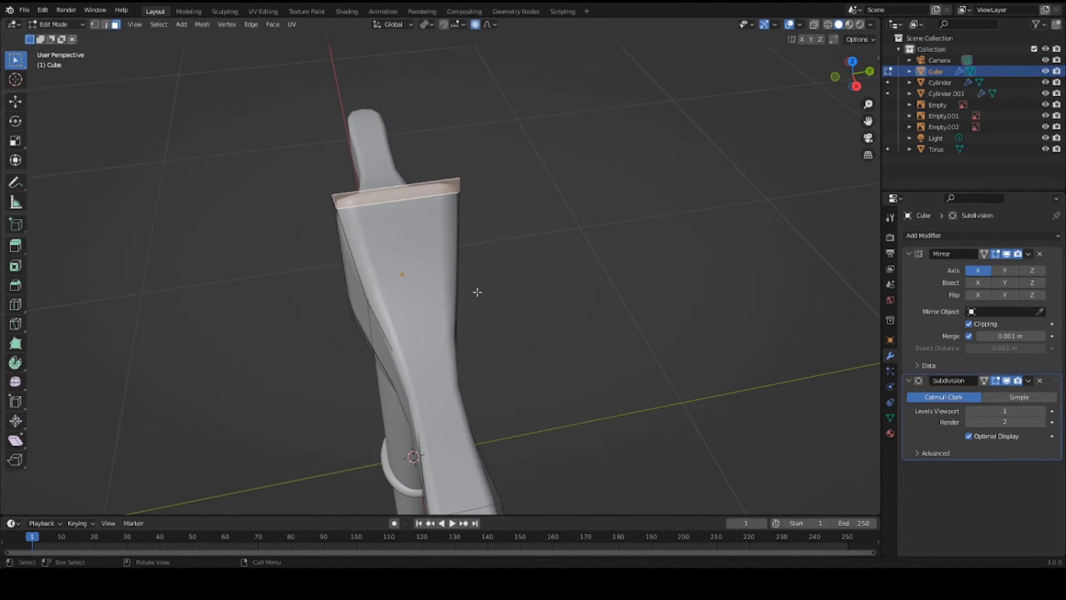
Step: Scale and move the arm ends into flared, slightly drooping tips
key(s)
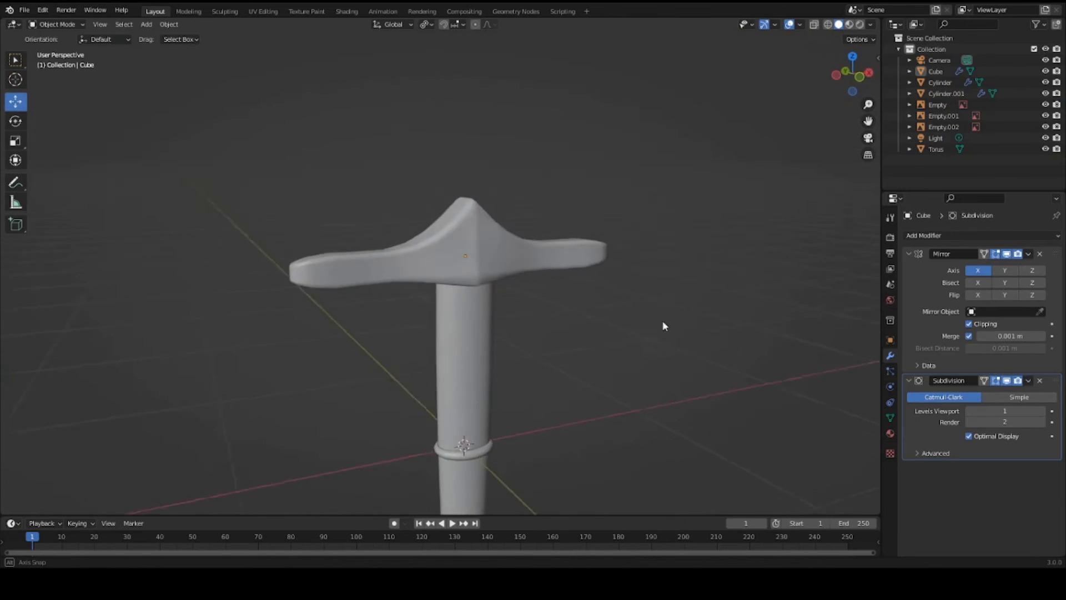
key(Tab)
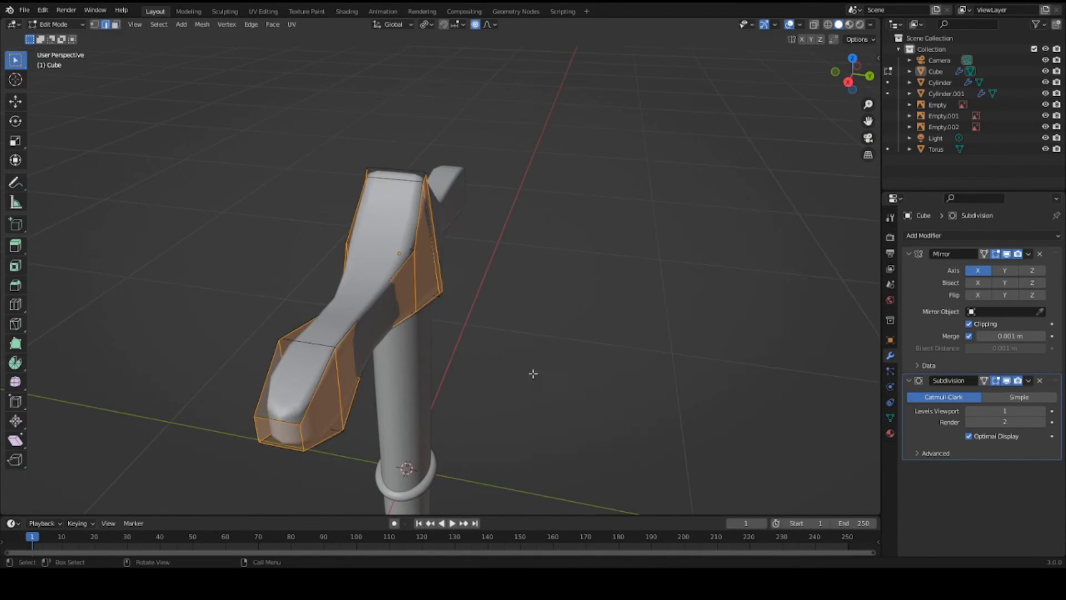
key(Tab)
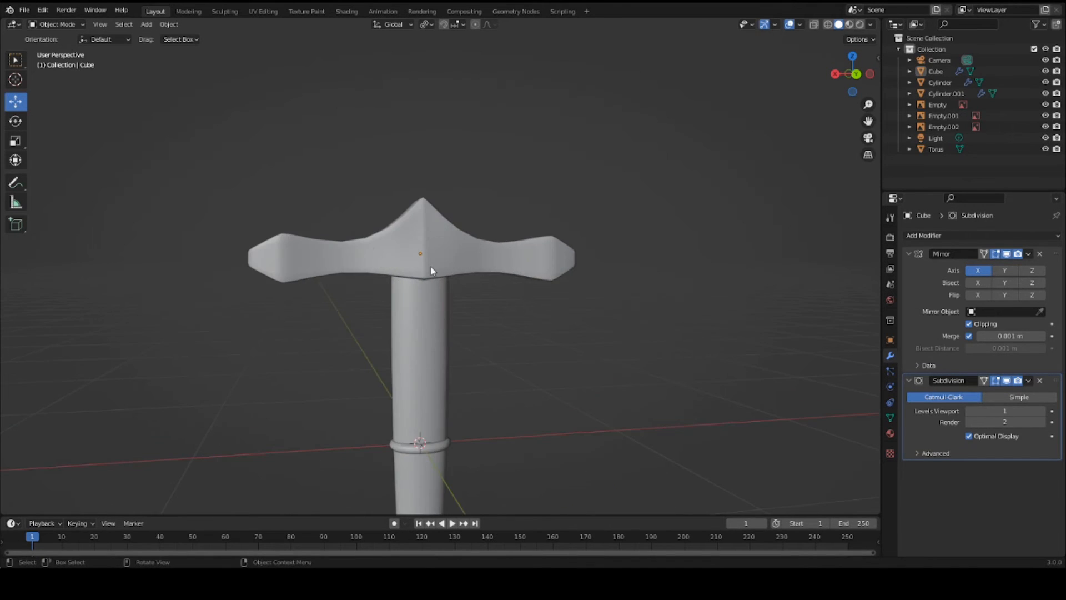
drag(435, 272, 438, 294)
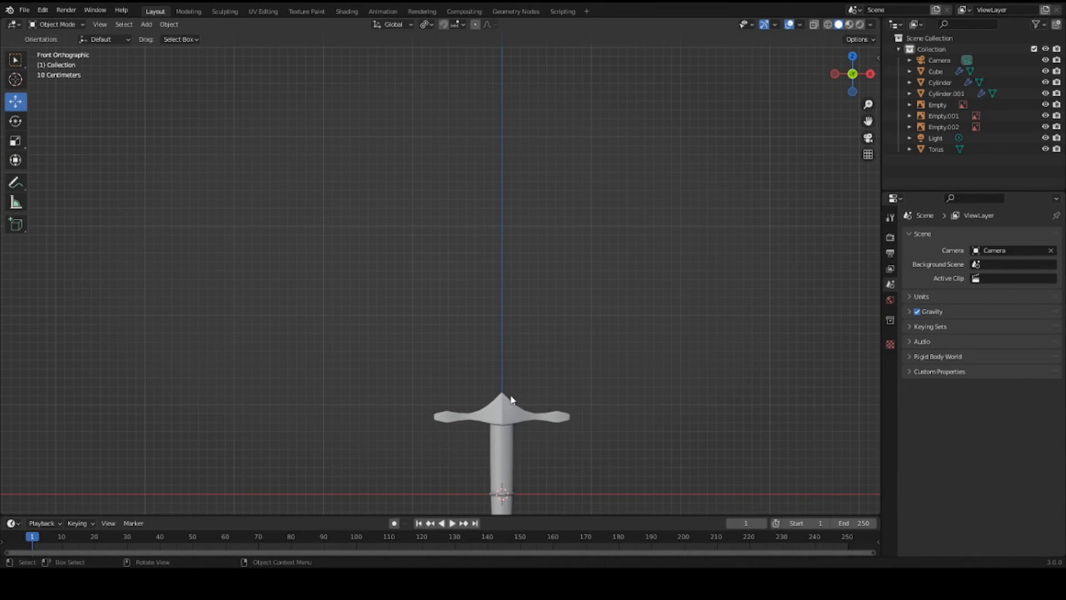
Step: Add a cube at the crossguard and stretch it into a tall, thin upright blade
click(144, 23)
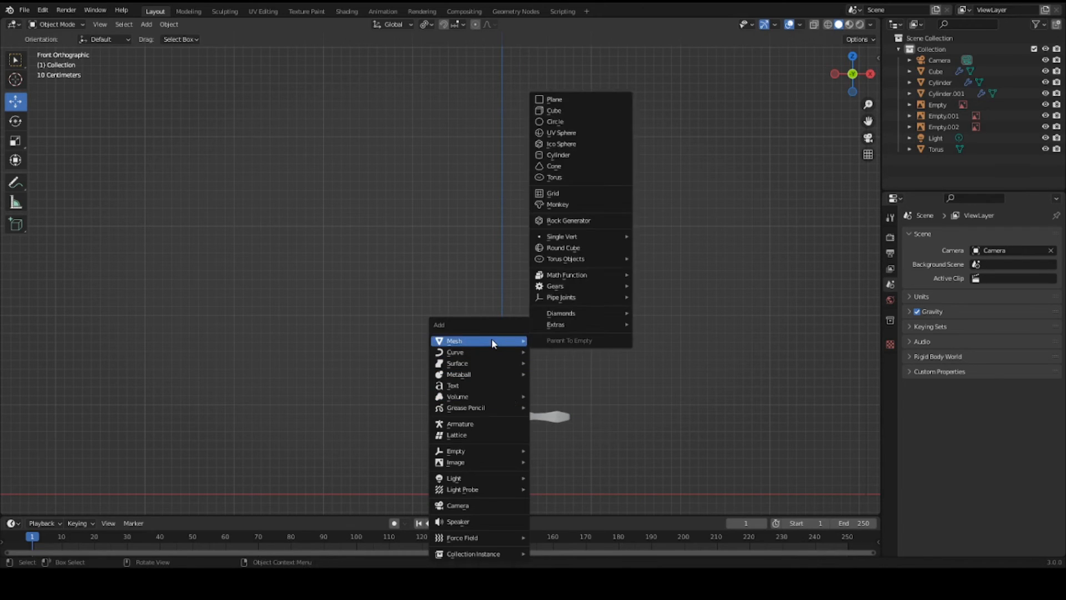
click(554, 110)
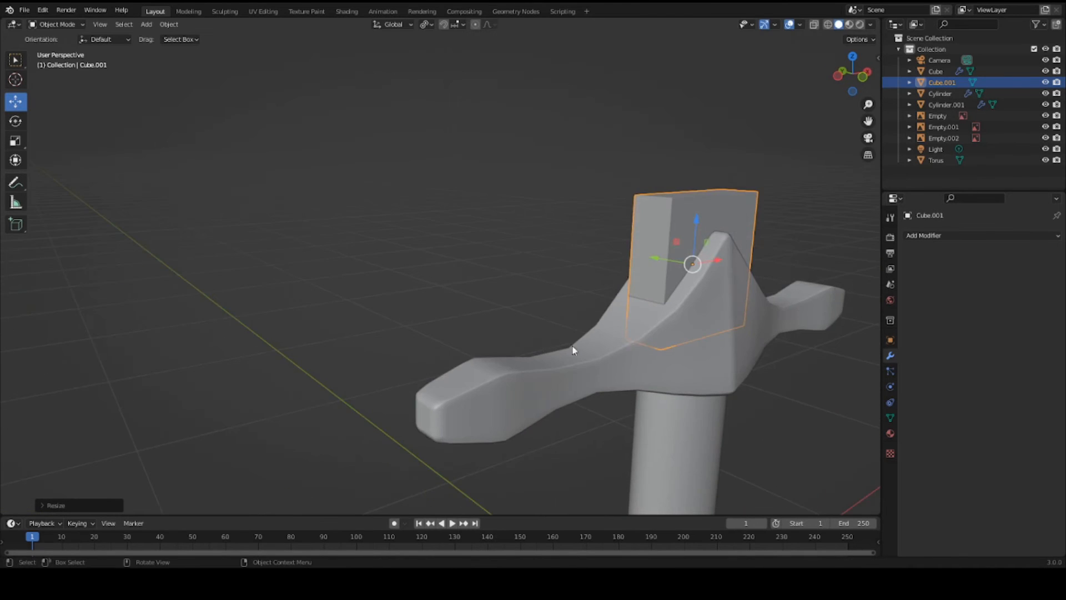
key(Tab)
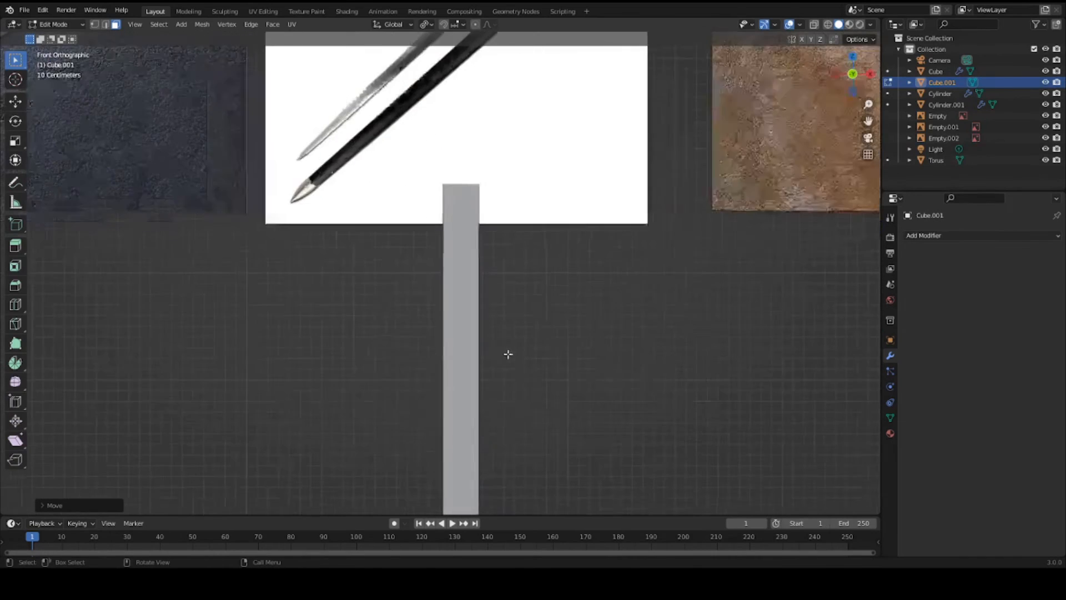
key(s)
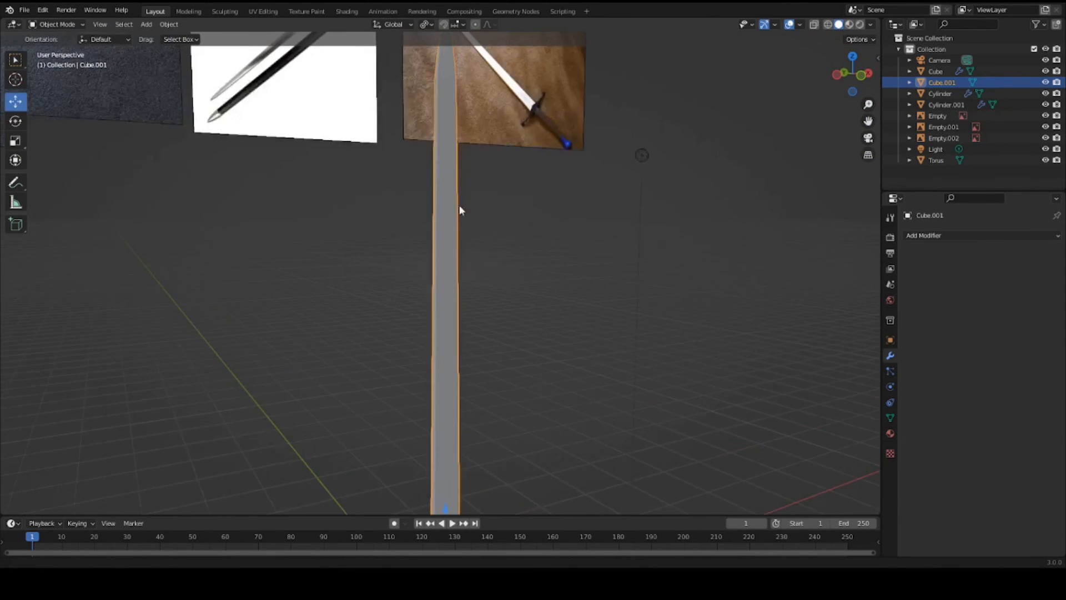
key(Tab)
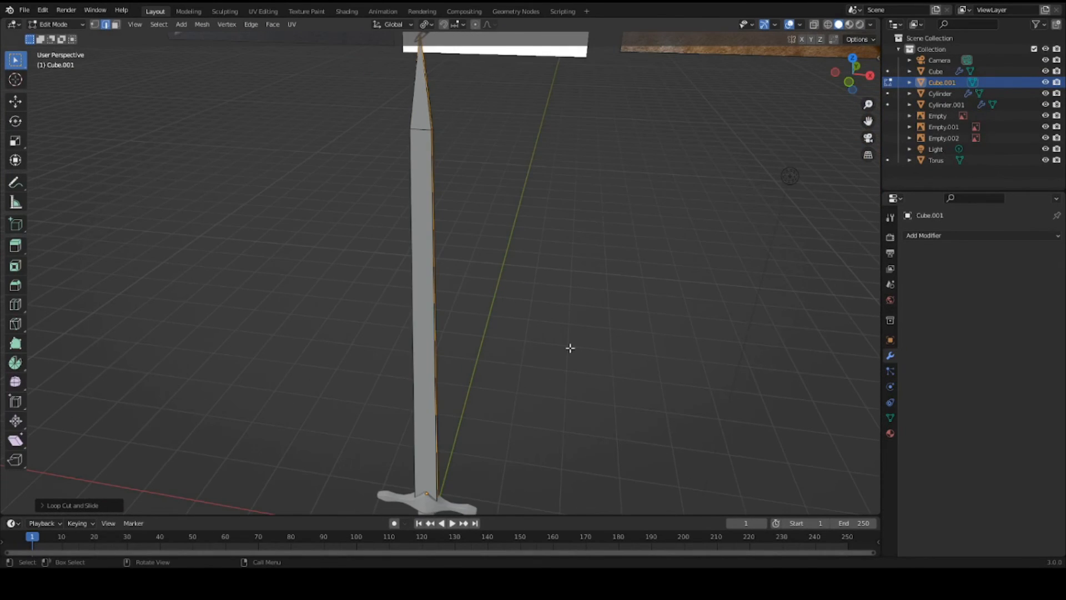
key(s)
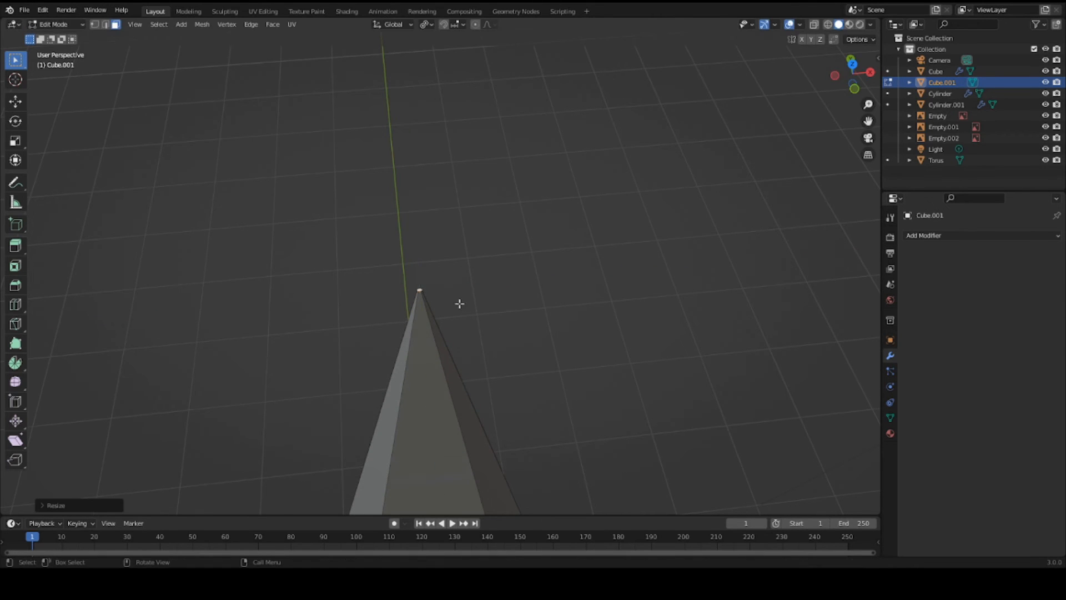
key(Tab)
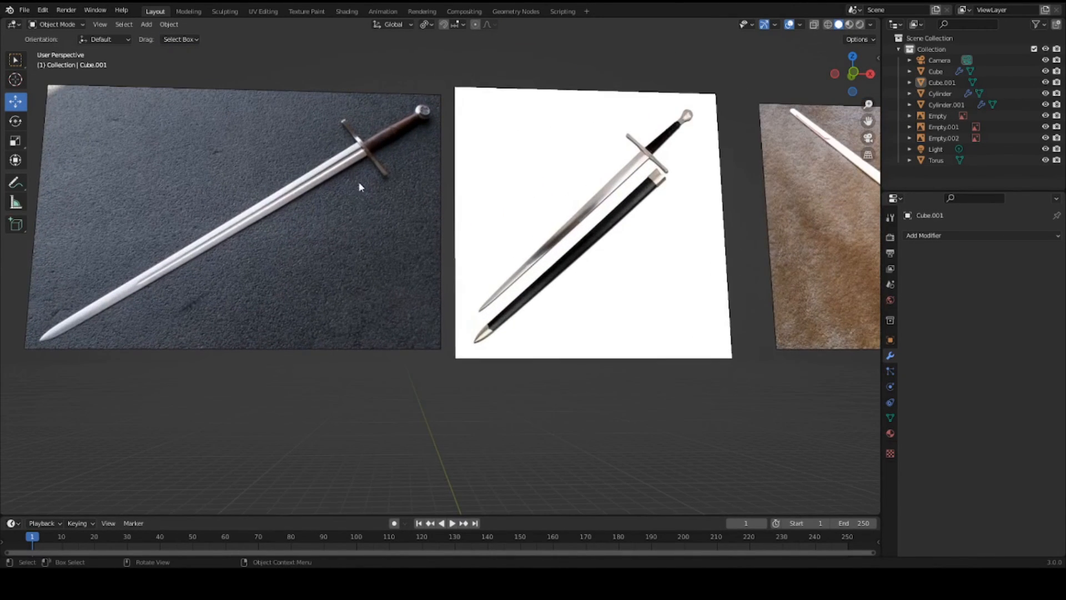
mouse_move(178, 259)
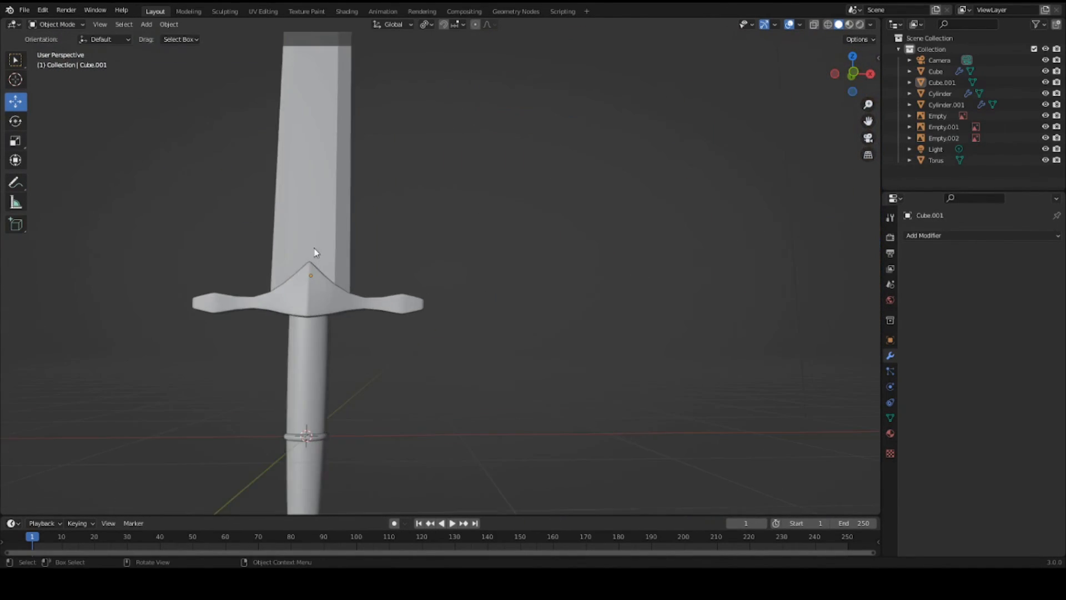
Step: Add a cylinder beside the blade and scale it into a long thin rod
click(146, 24)
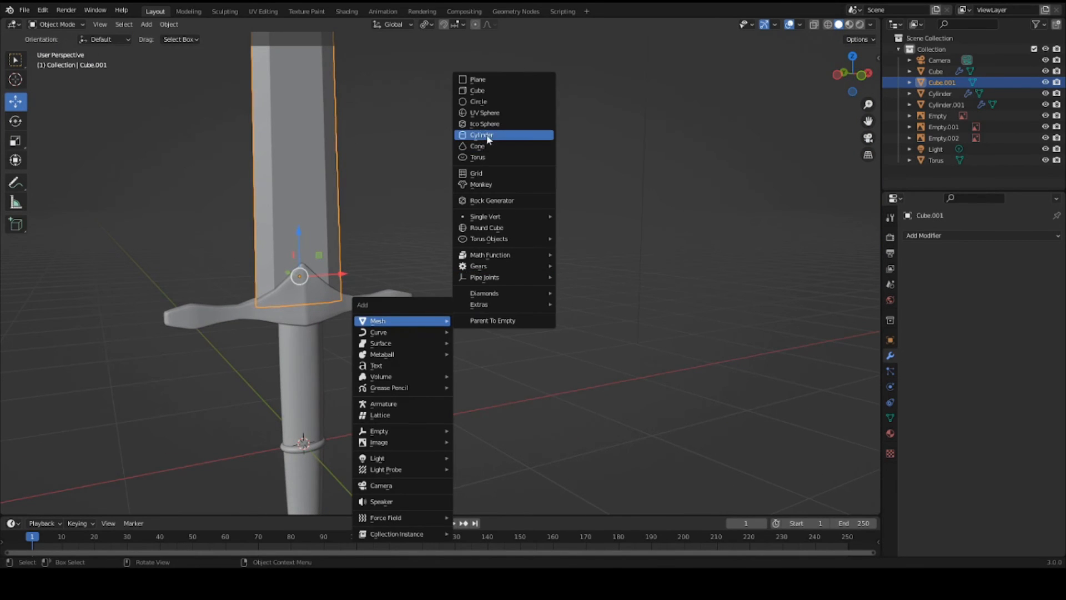
click(481, 135)
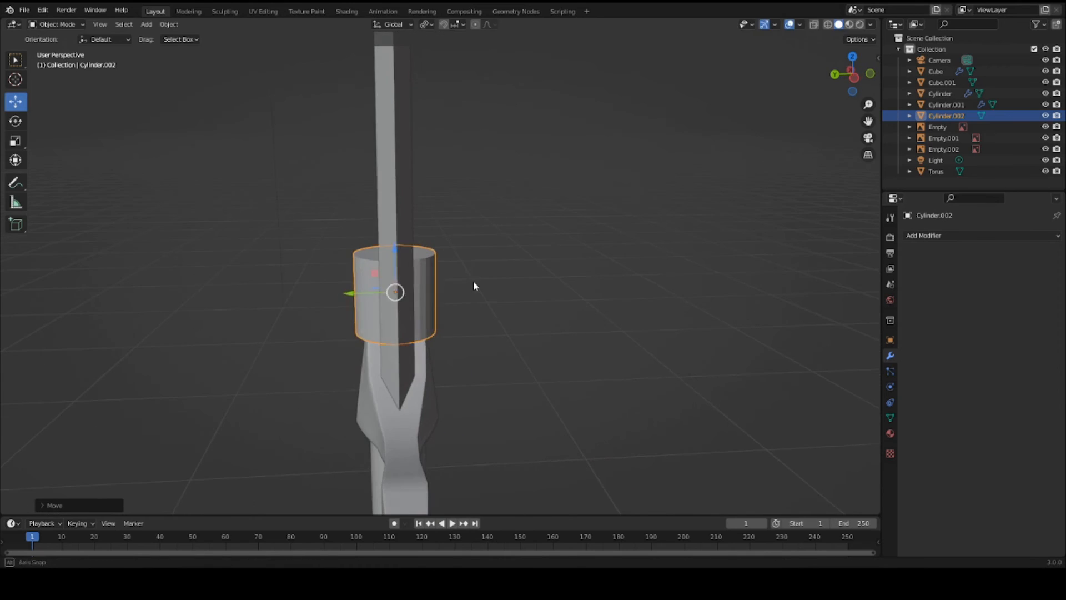
drag(394, 292, 419, 338)
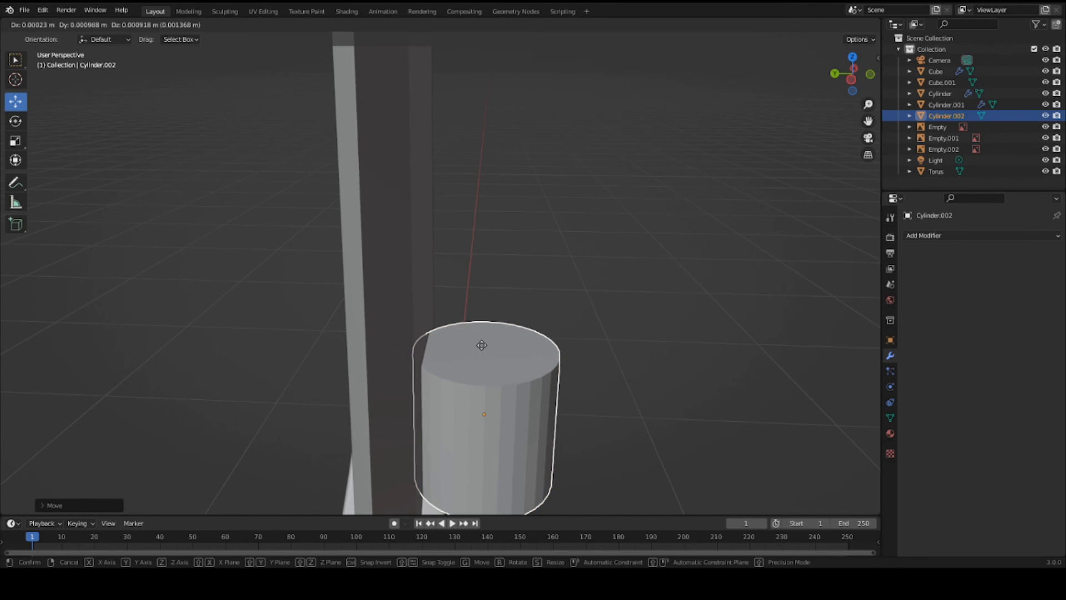
click(481, 345)
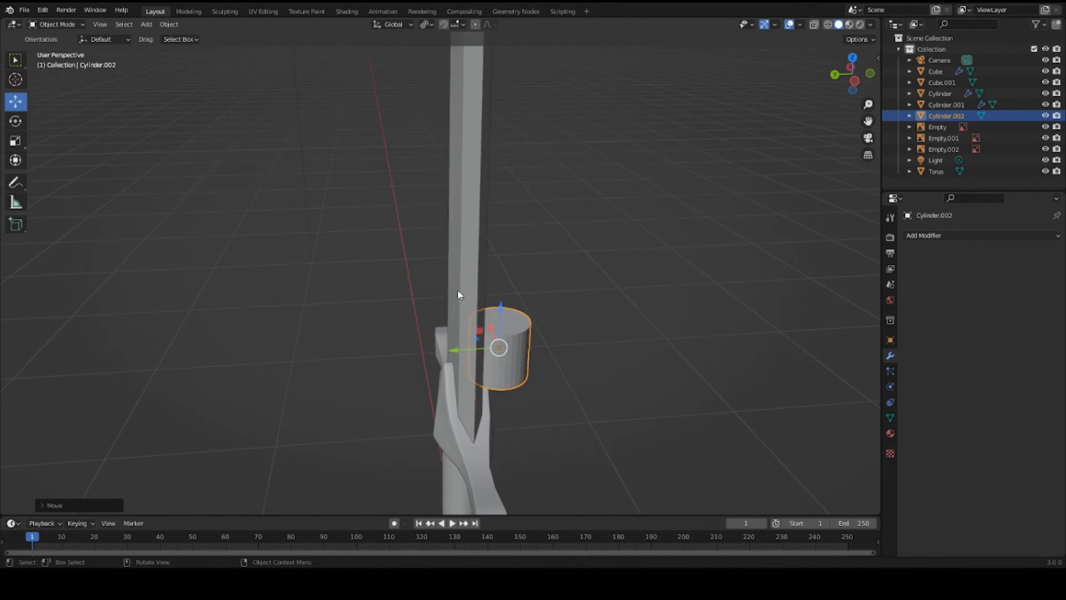
mouse_move(537, 306)
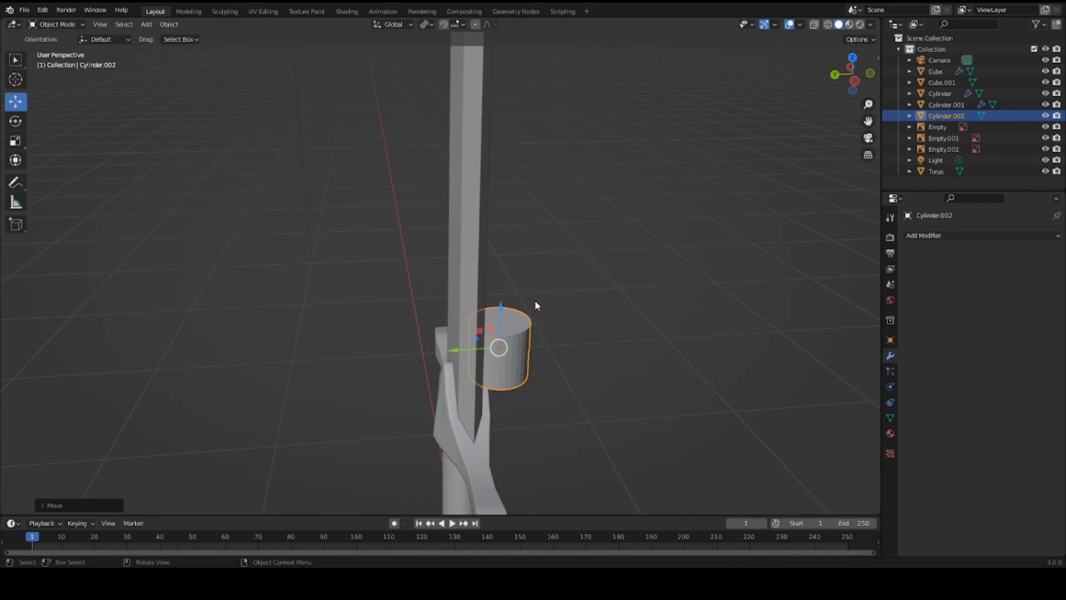
key(s)
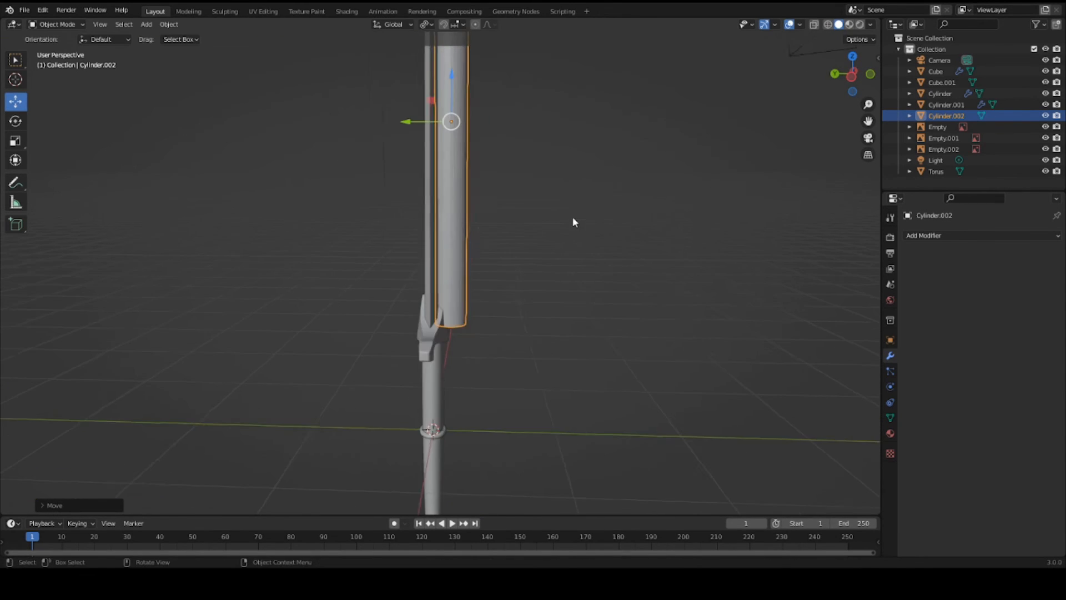
key(s)
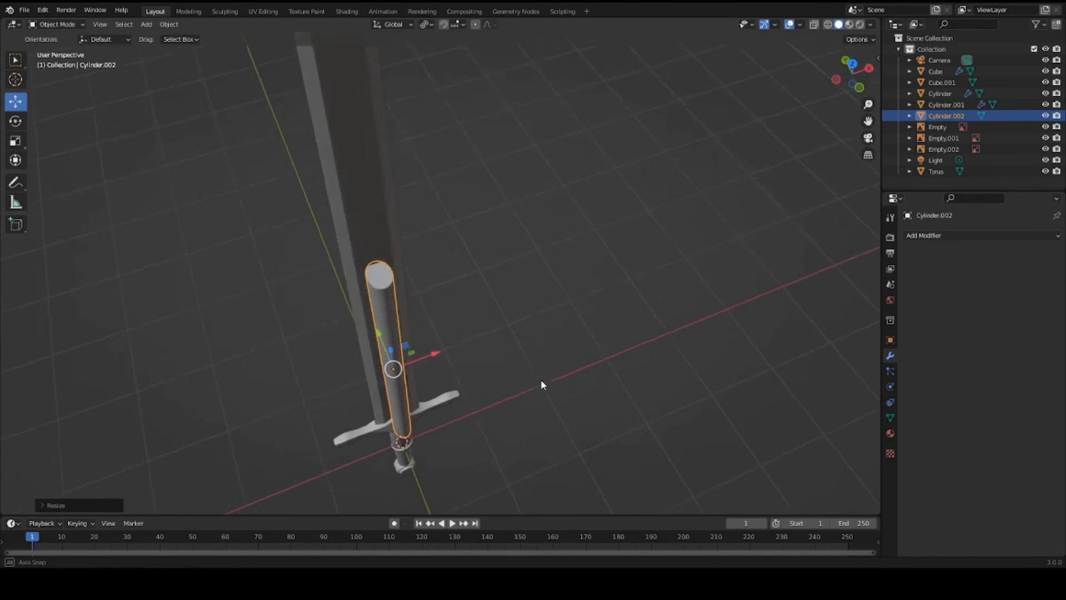
Step: Raise the rod's top end up the blade face and taper it to a narrow tip
key(Tab)
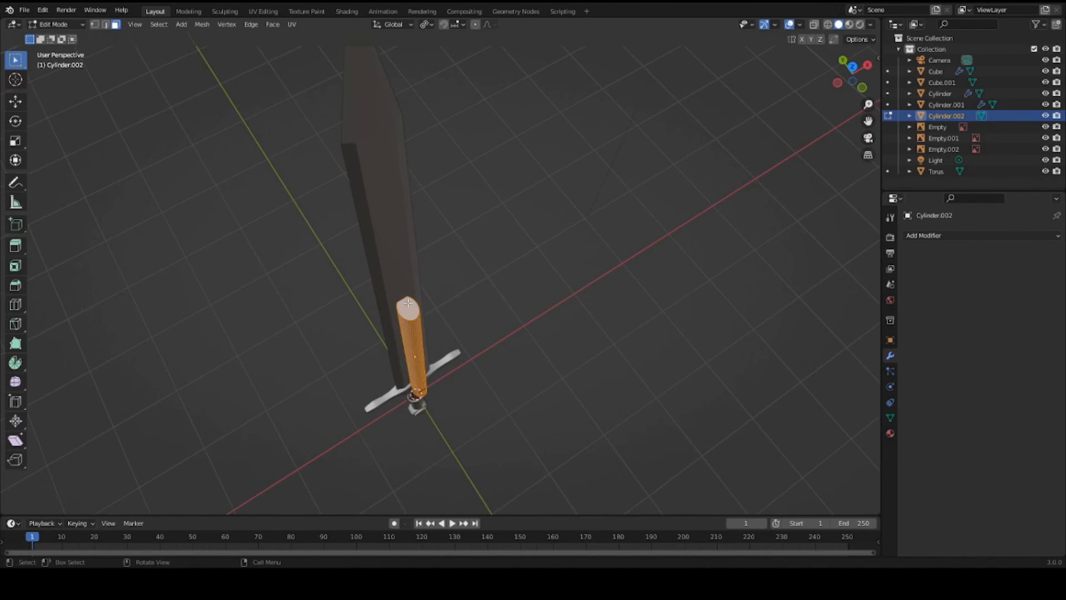
key(g)
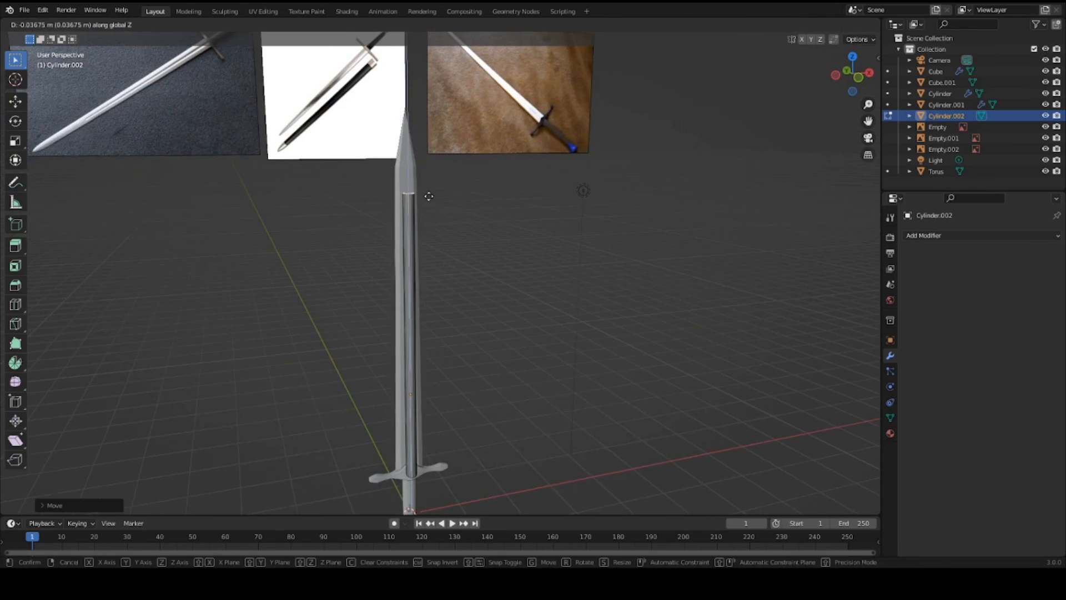
key(Tab)
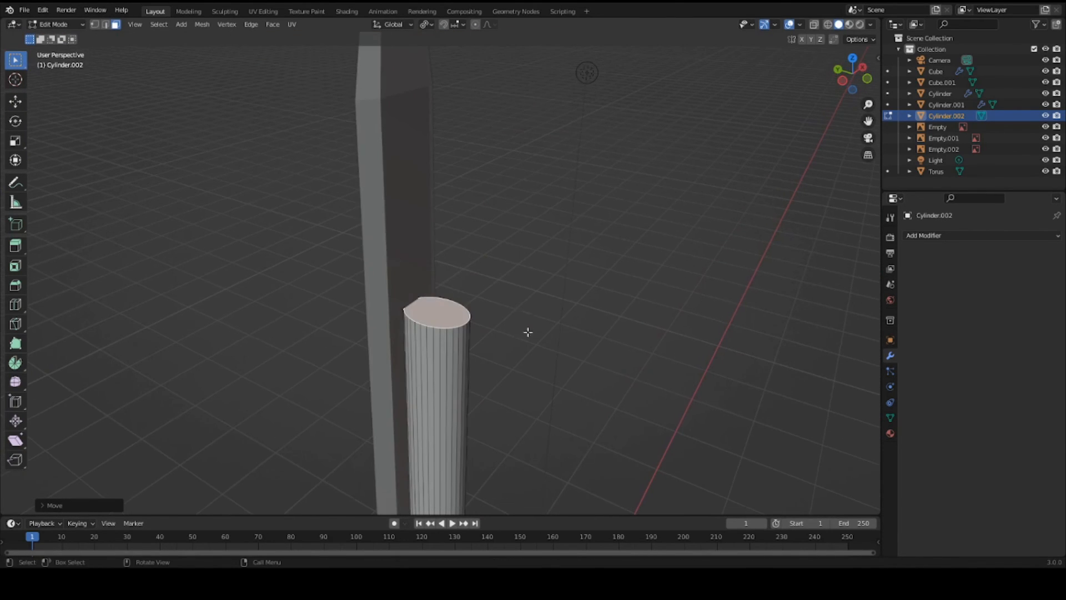
key(ctrl+s)
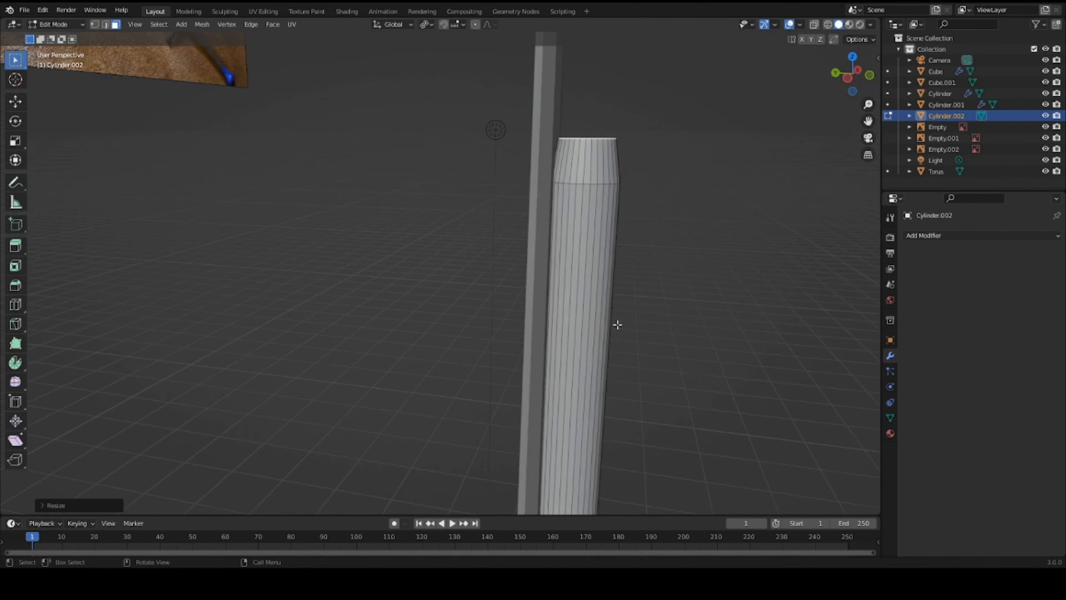
key(s)
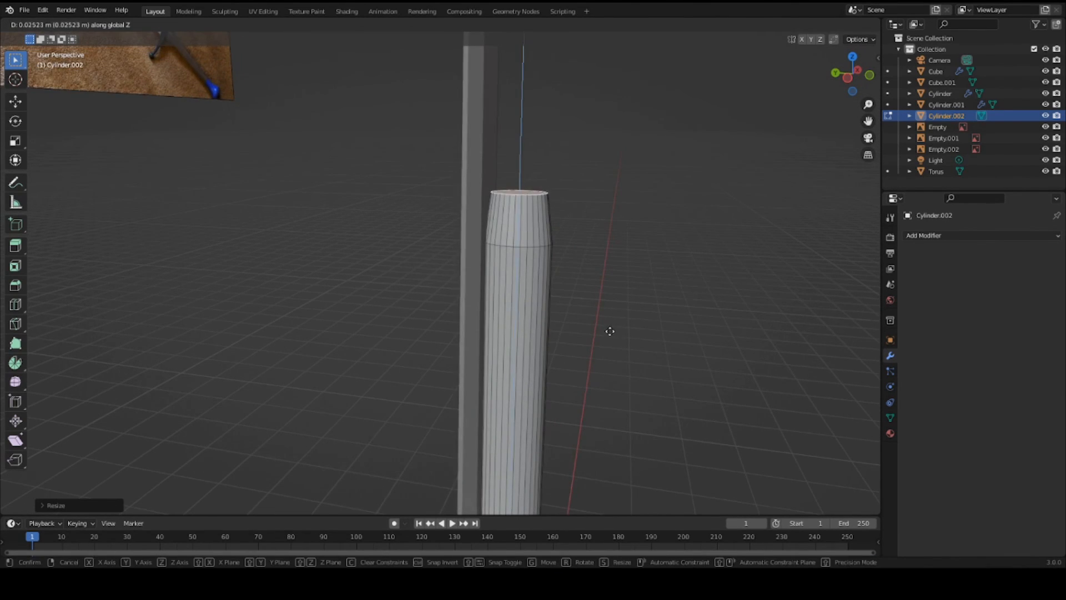
mouse_move(625, 270)
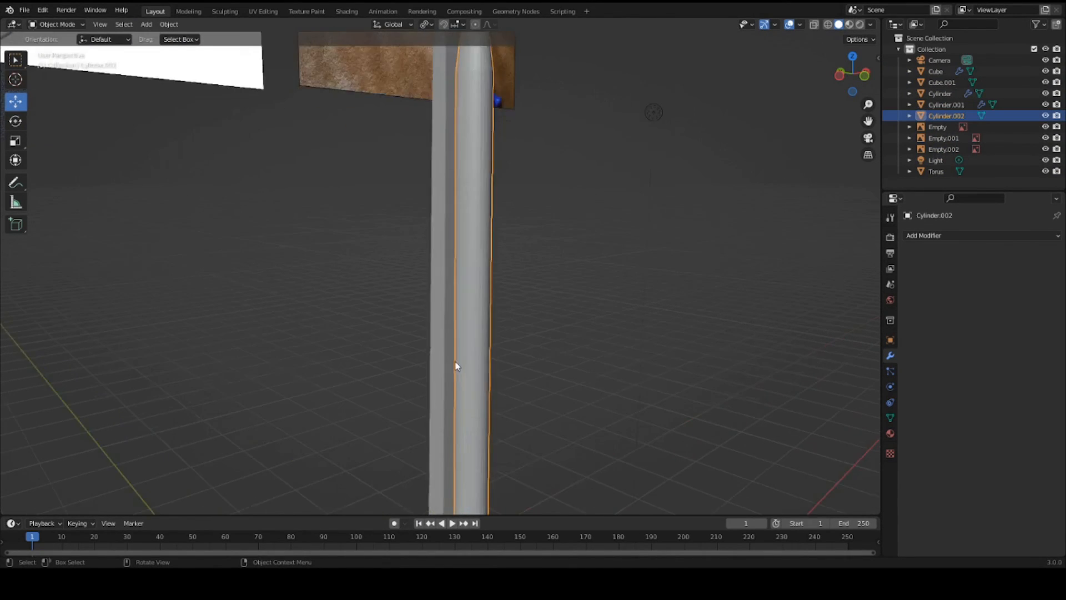
Step: Mirror the rod across the blade (Cube.001) along the Y axis
click(925, 236)
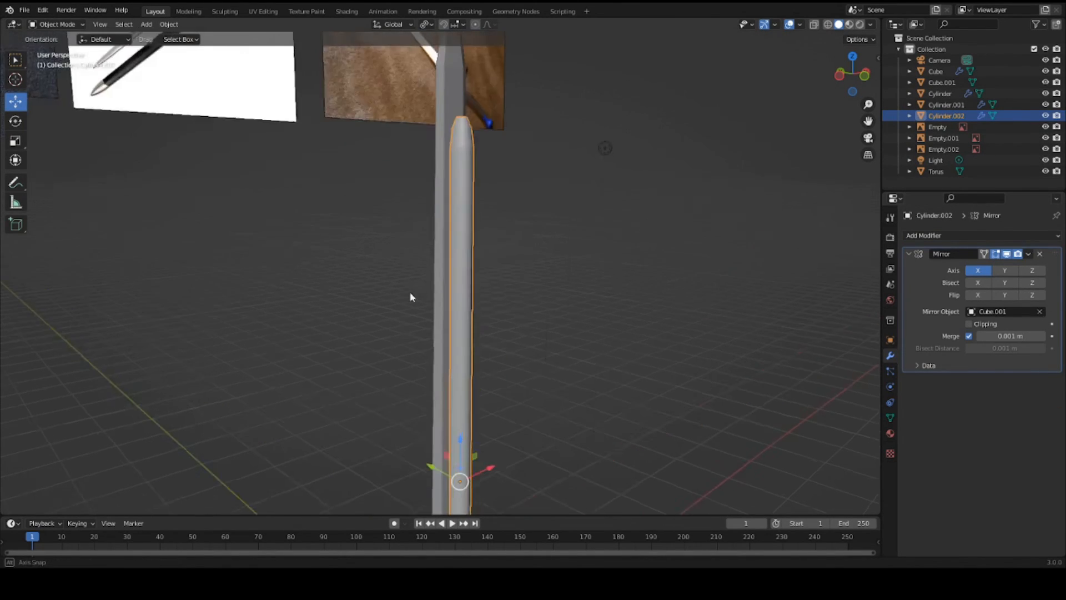
click(1004, 269)
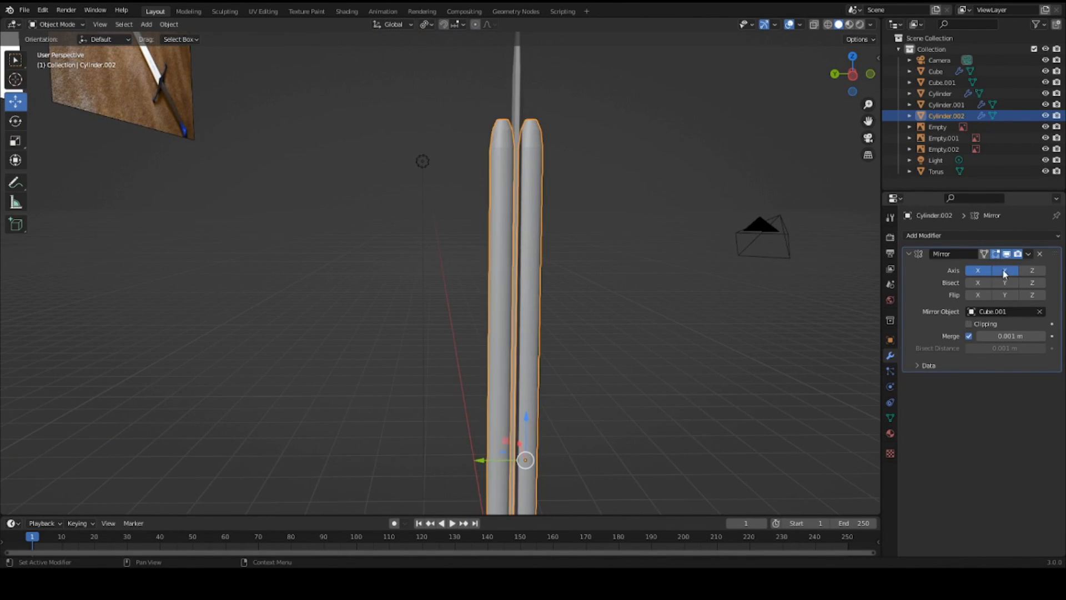
click(1004, 271)
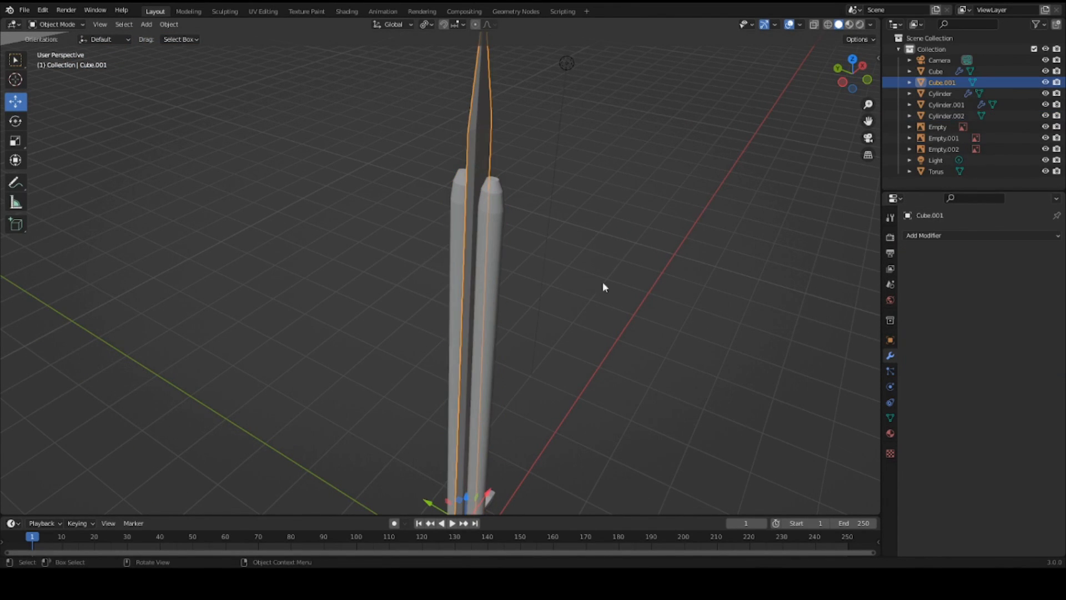
Step: Cut the fuller from the blade with Boolean Difference using Cylinder.002, then add Edge Split
click(923, 236)
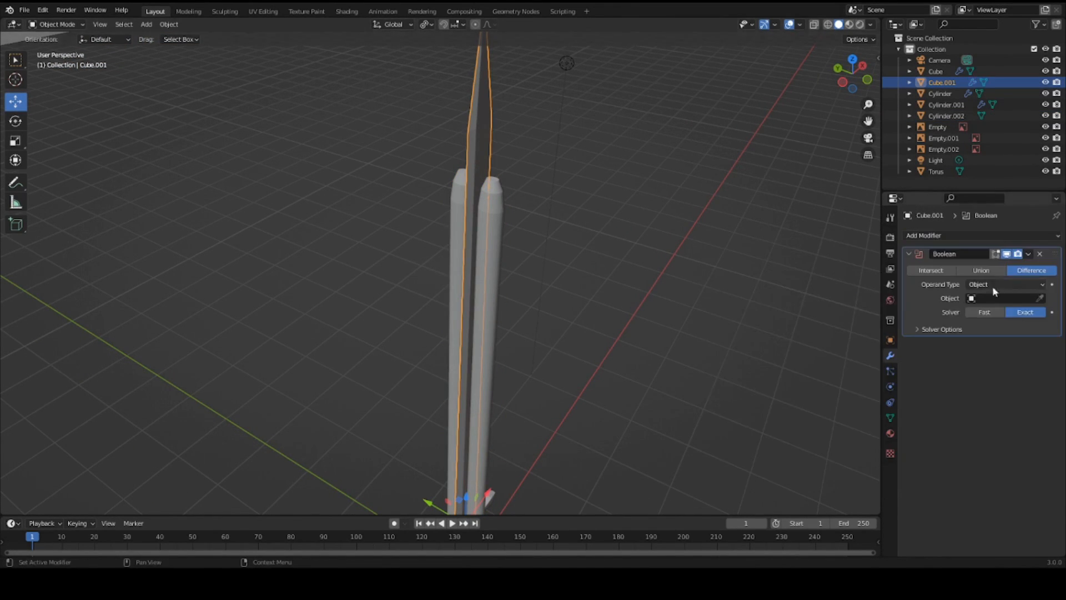
click(1000, 297)
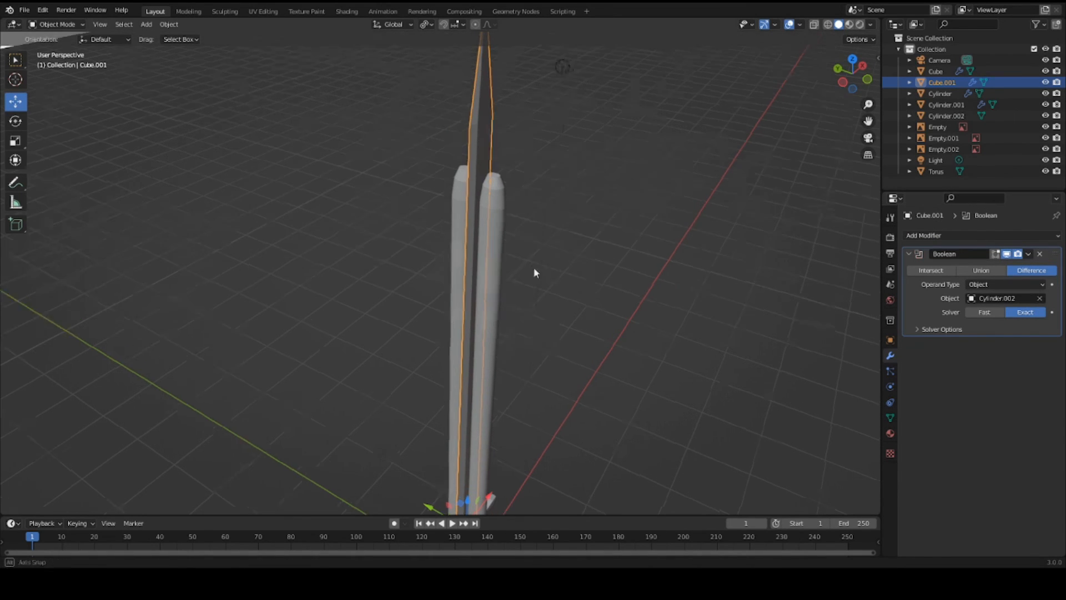
click(1028, 253)
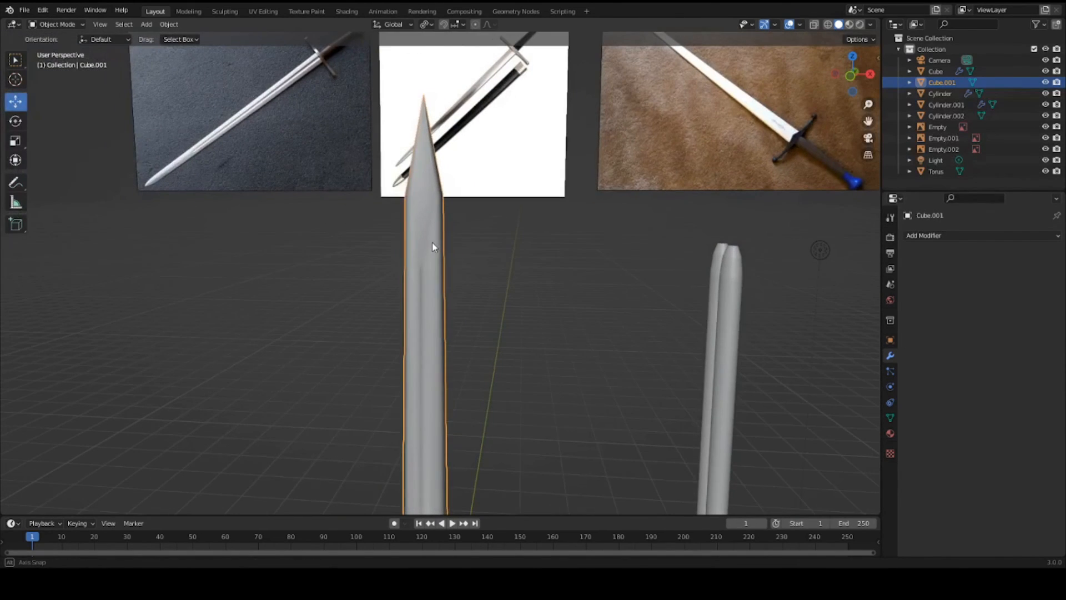
click(979, 234)
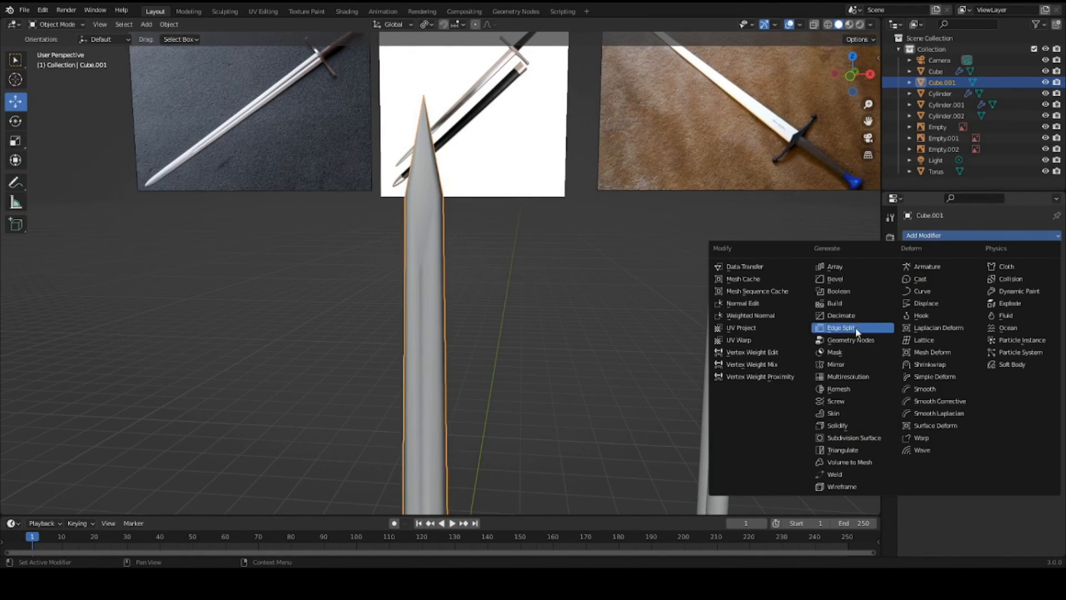
click(840, 327)
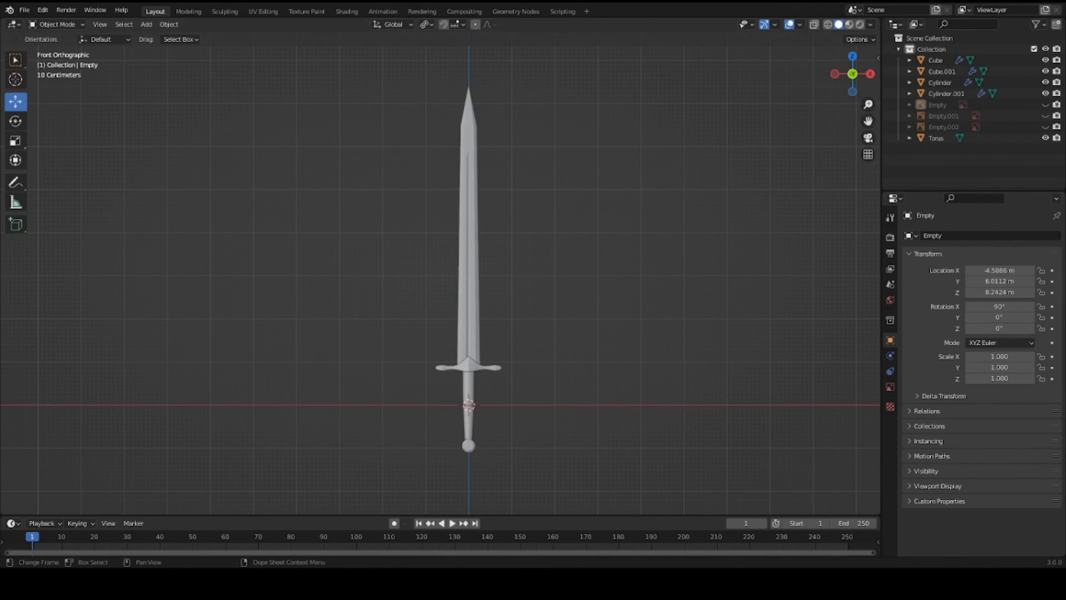
mouse_move(425, 418)
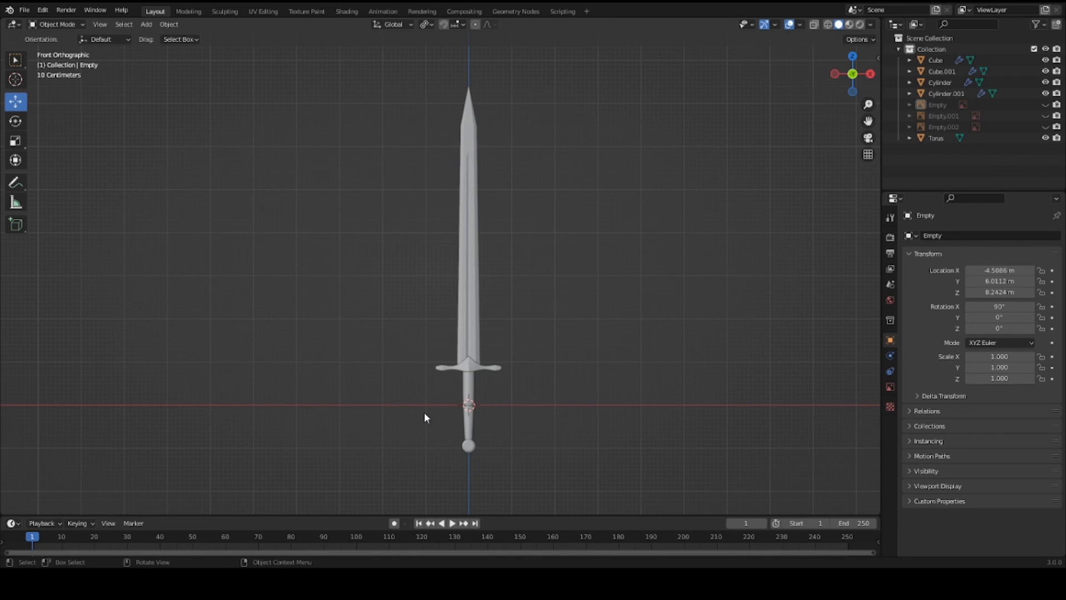
mouse_move(441, 423)
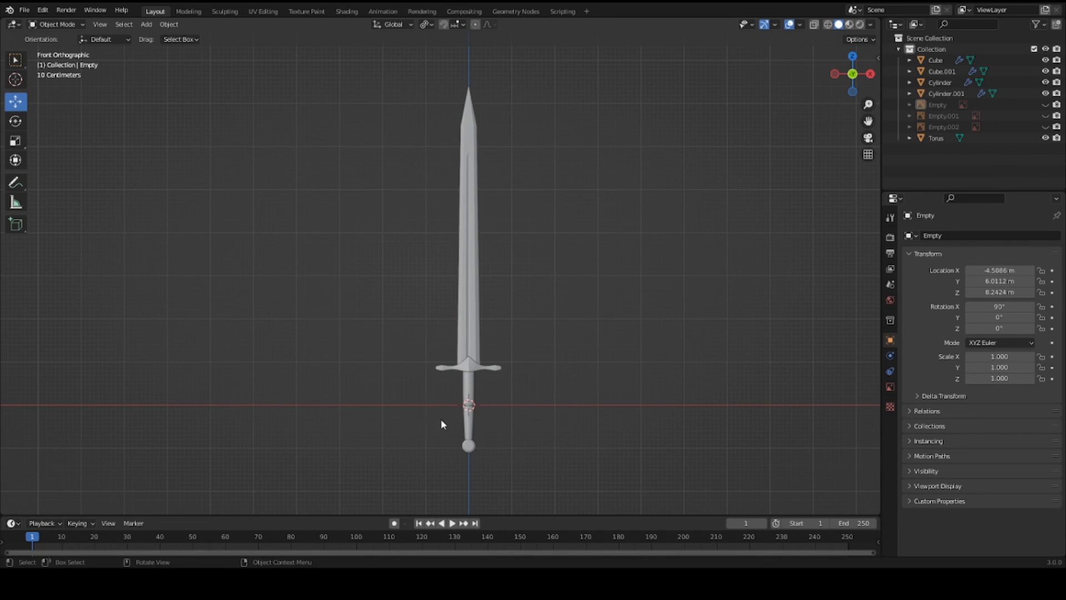